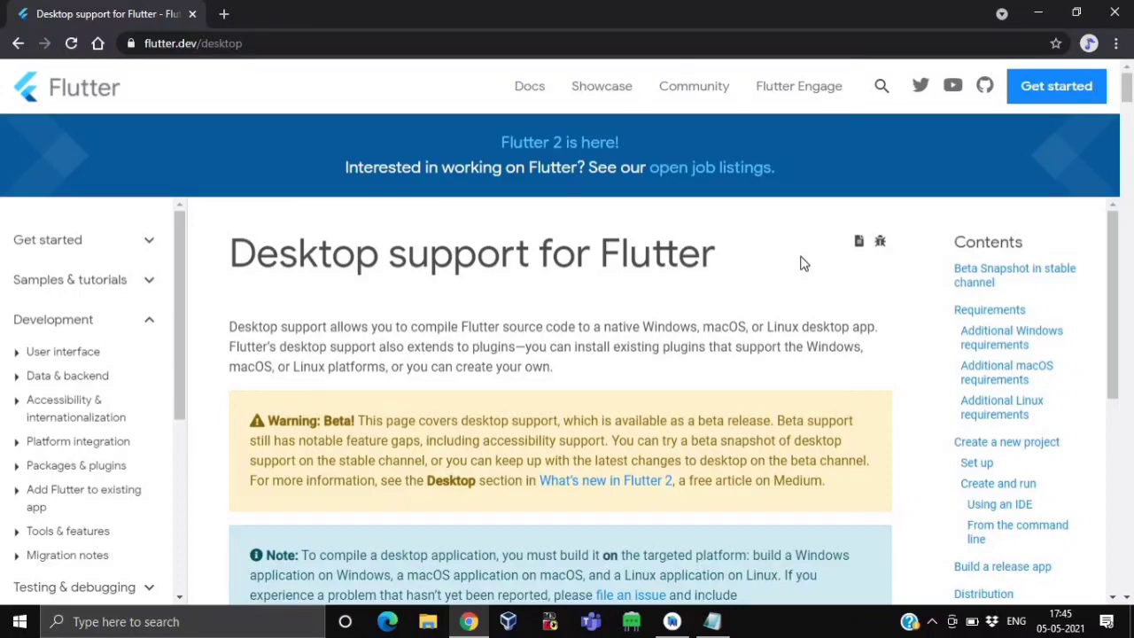
pyautogui.moveTo(842, 260)
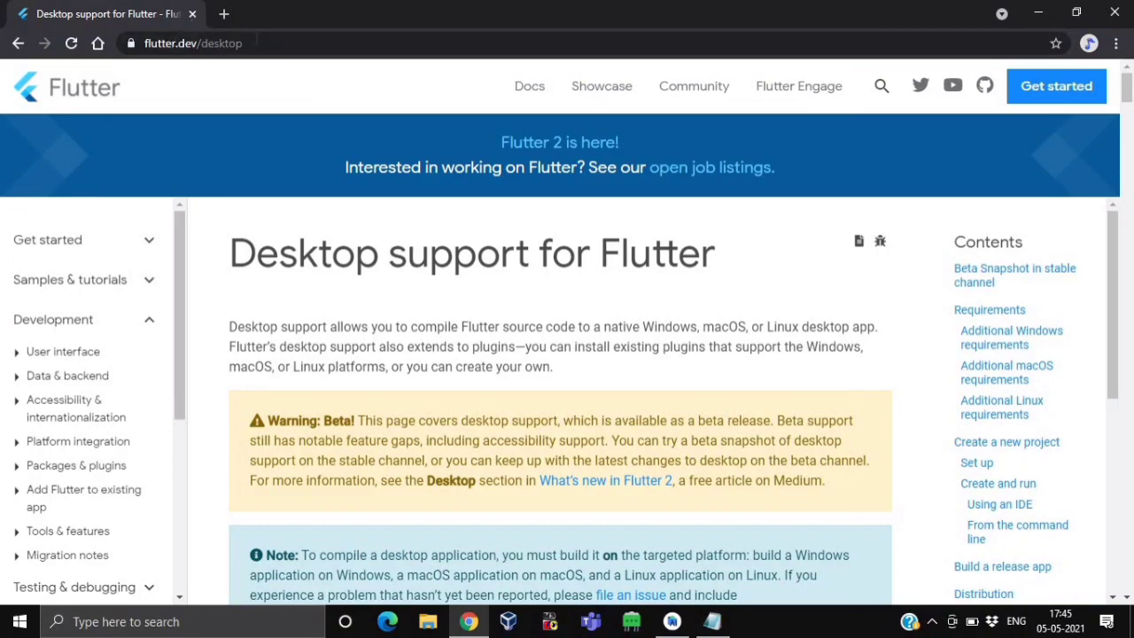
# Step: Scroll the flutter.dev/desktop page to the Additional Windows requirements listing Visual Studio 2019 C++ workload
pyautogui.click(191, 42)
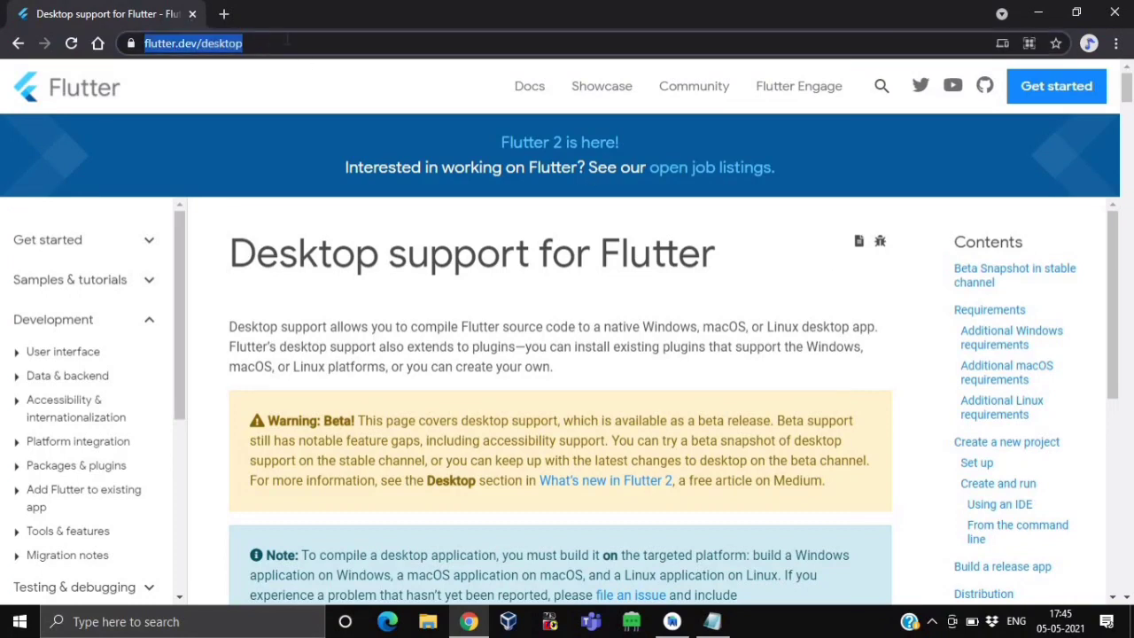
pyautogui.moveTo(323, 89)
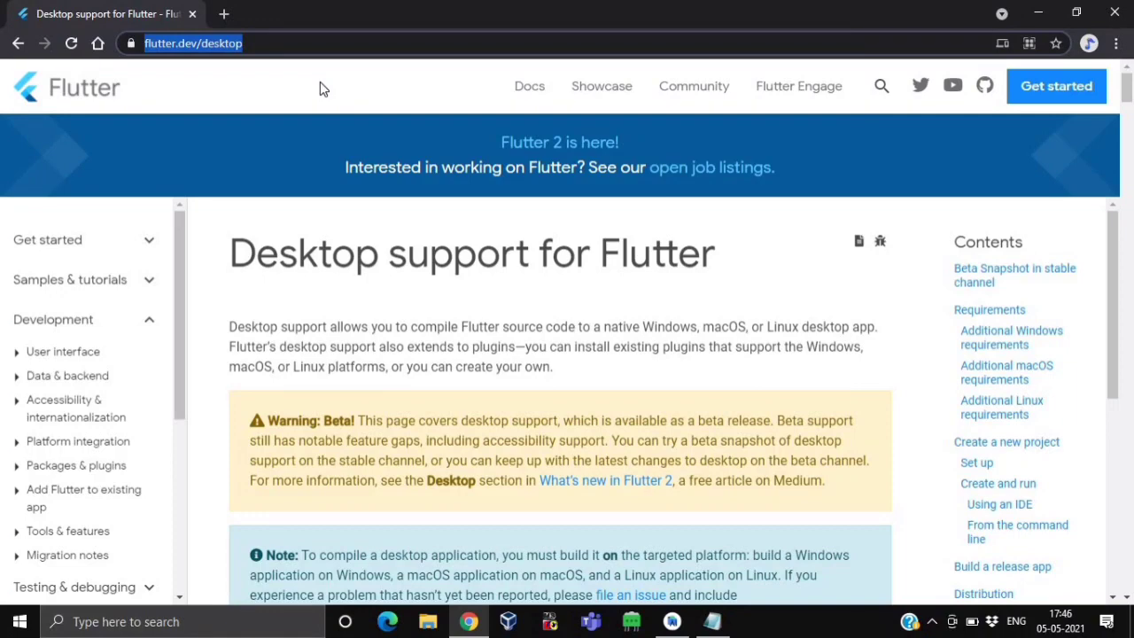
pyautogui.scroll(-3)
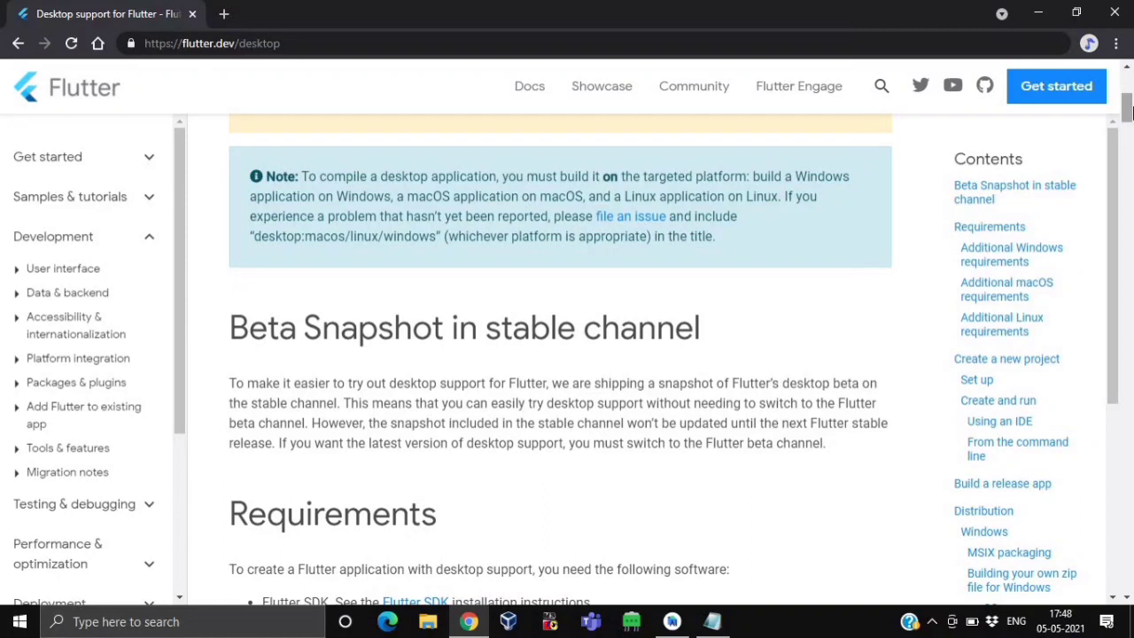
pyautogui.scroll(-3)
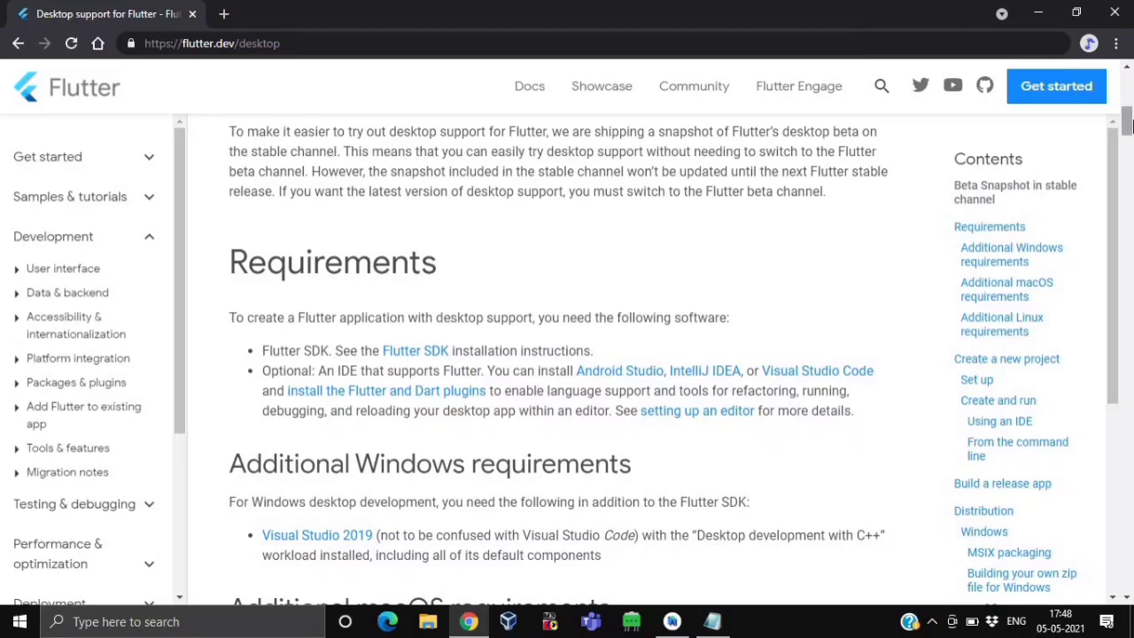
pyautogui.scroll(-3)
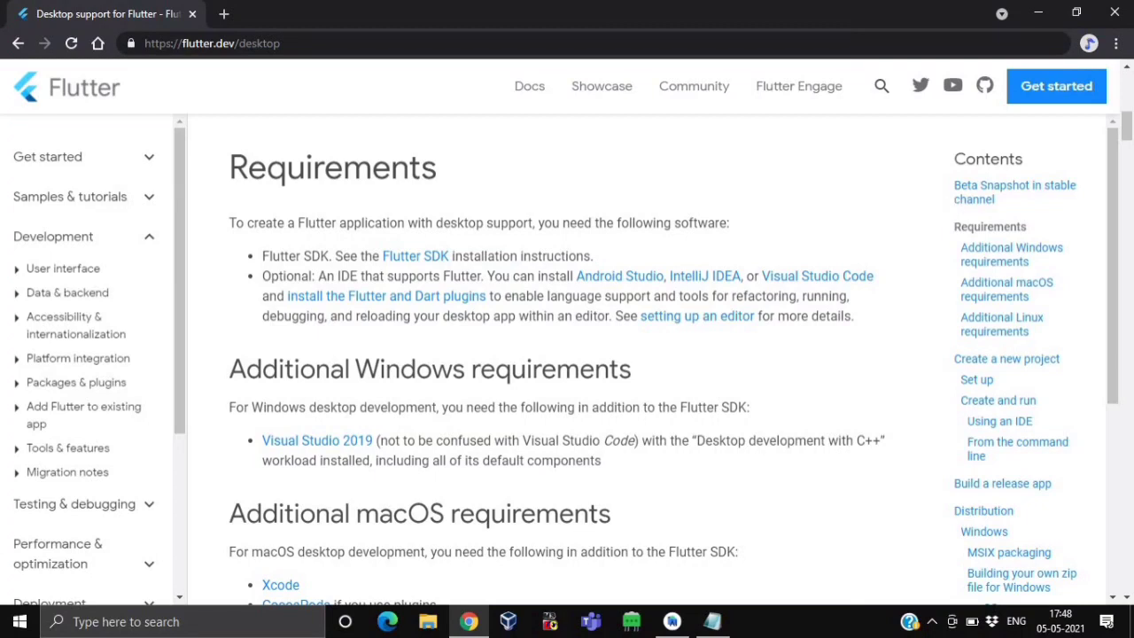
pyautogui.moveTo(949, 206)
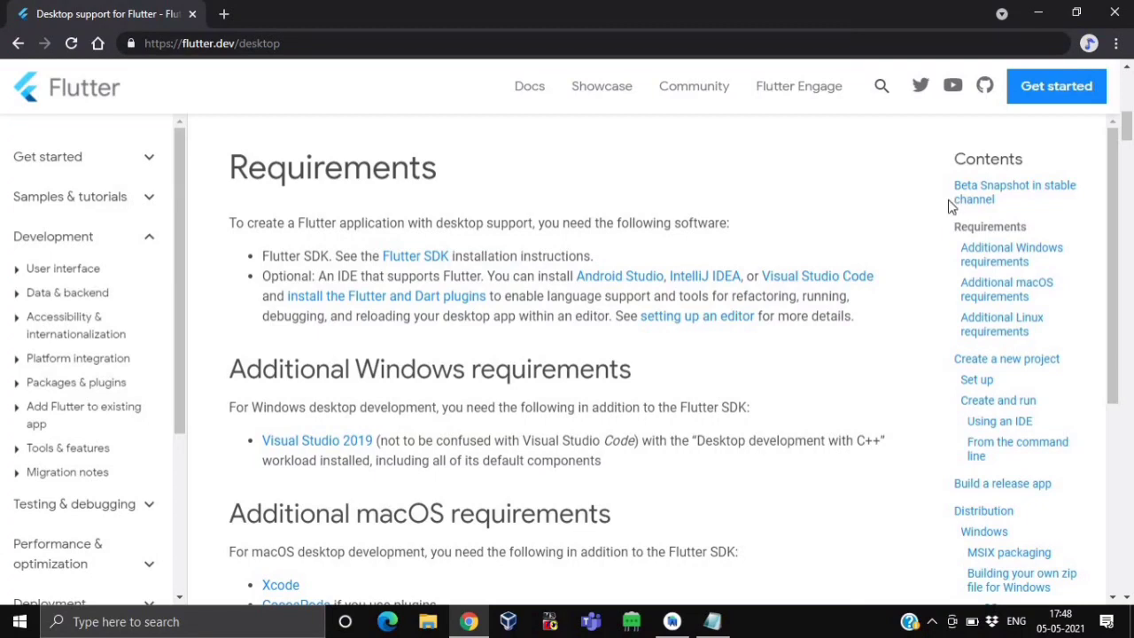
pyautogui.moveTo(318, 440)
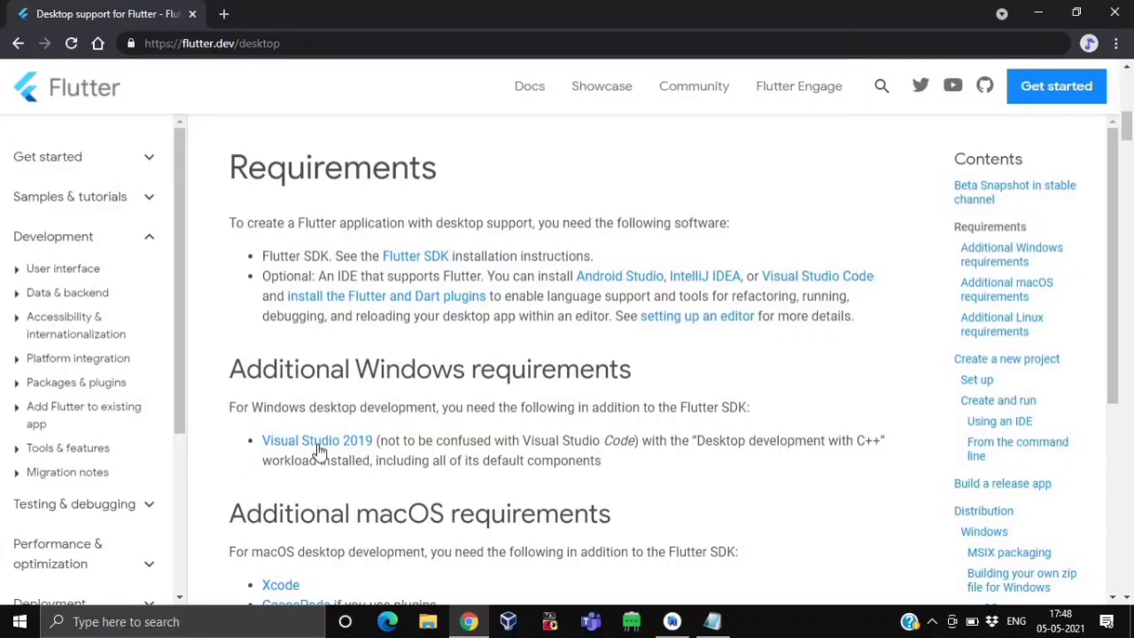
pyautogui.moveTo(375, 457)
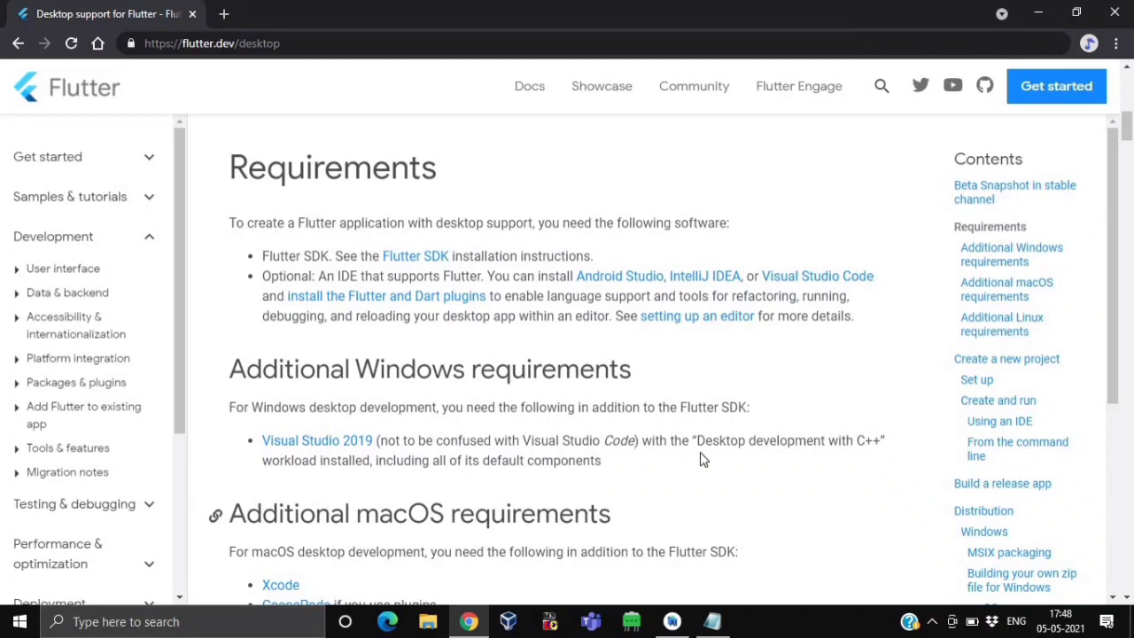
pyautogui.moveTo(771, 467)
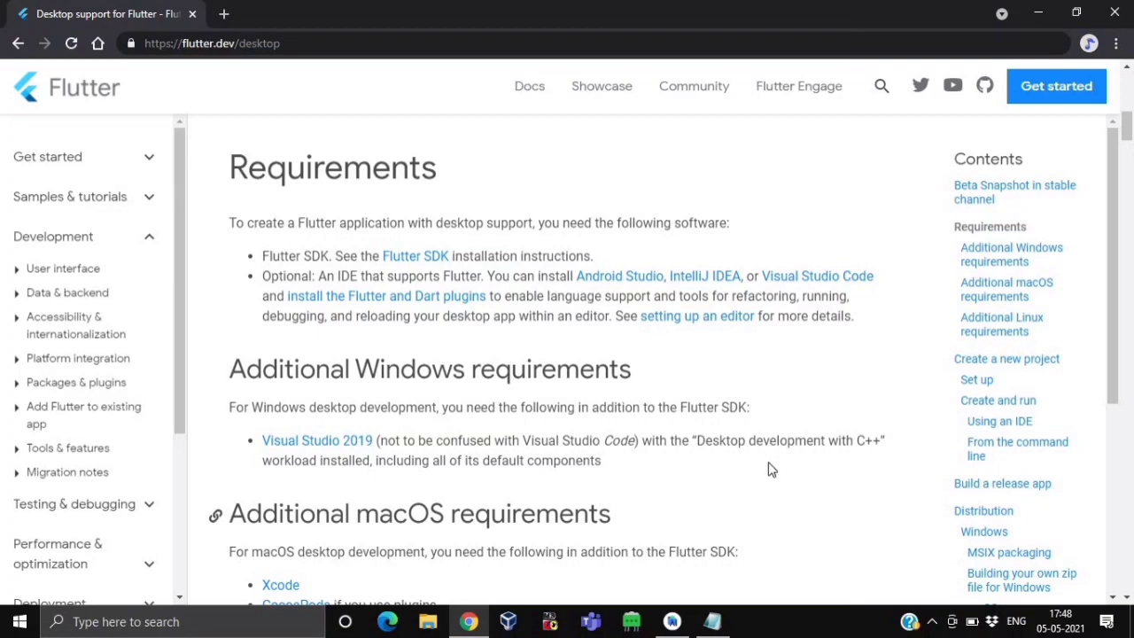
pyautogui.moveTo(875, 478)
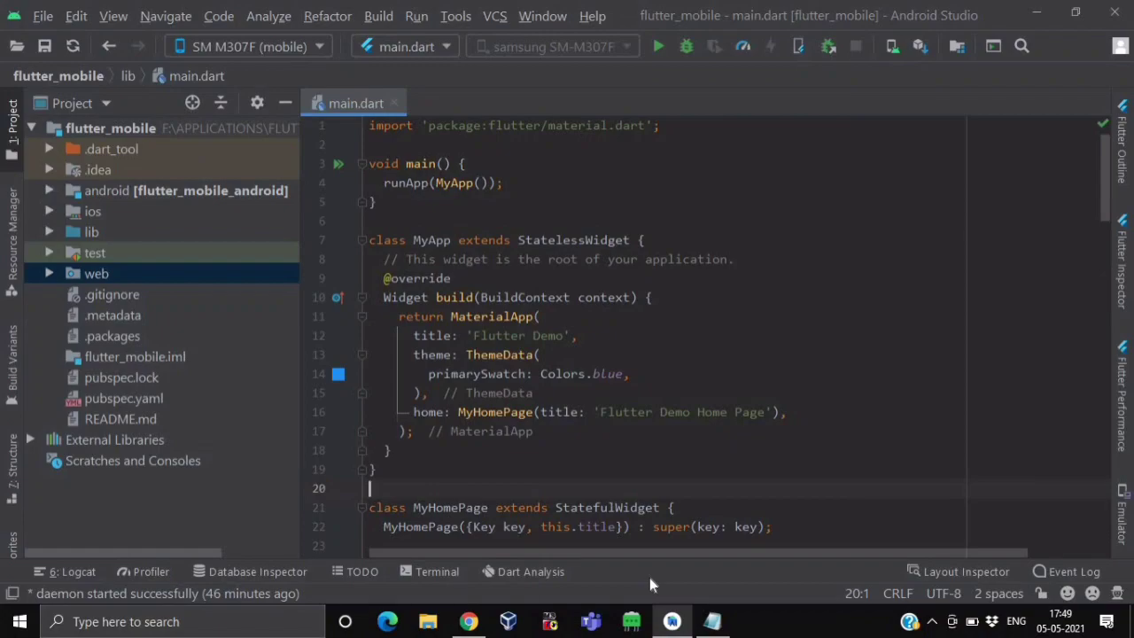
# Step: Enter flutter upgrade --force in a Command Prompt, then close it to return to Android Studio
pyautogui.click(1036, 14)
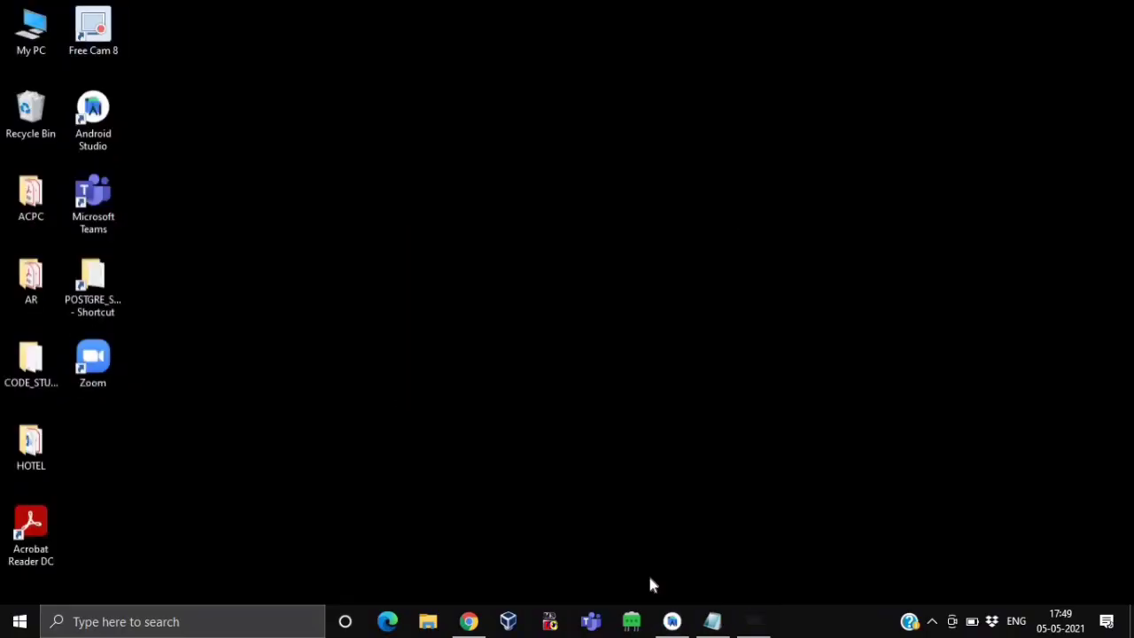
pyautogui.click(751, 620)
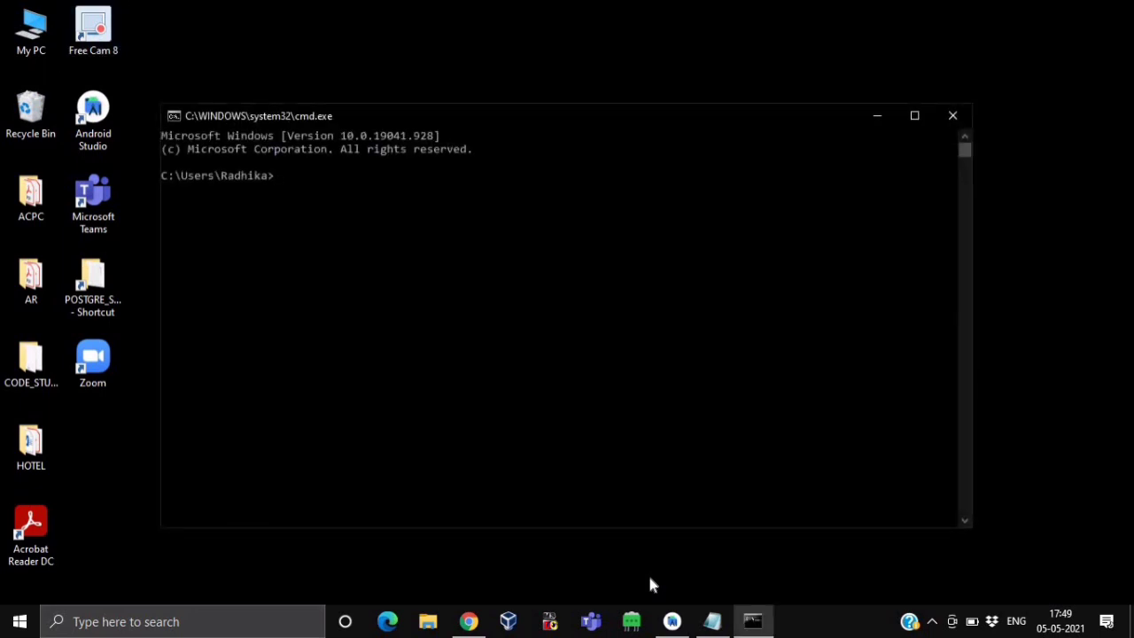
pyautogui.write('flutter u')
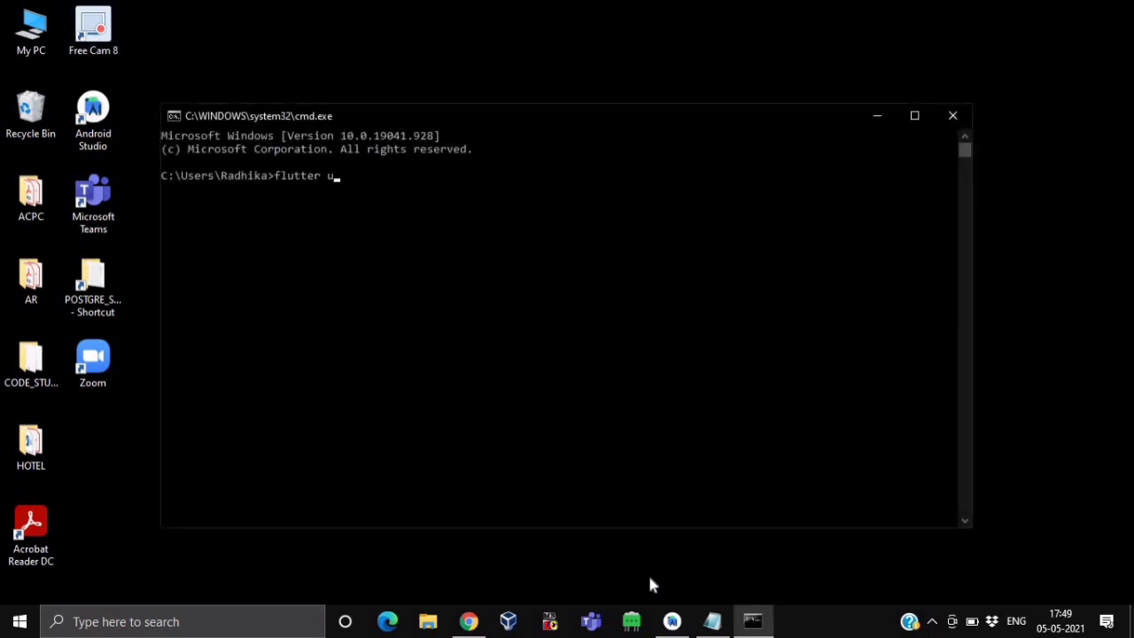
pyautogui.write('pgrade')
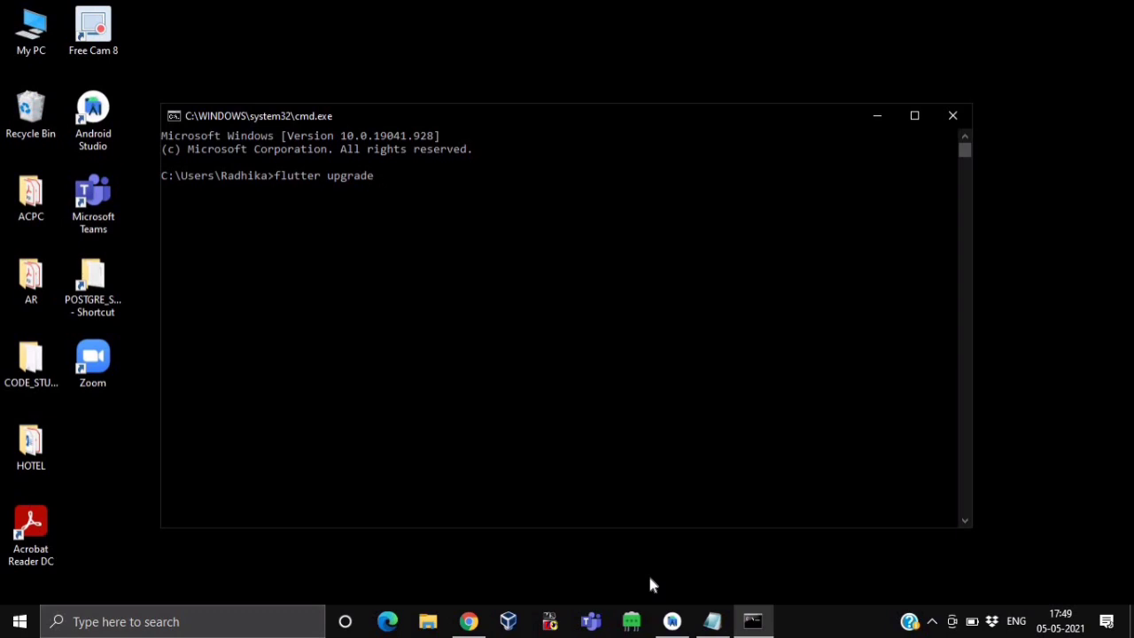
pyautogui.write('--fo')
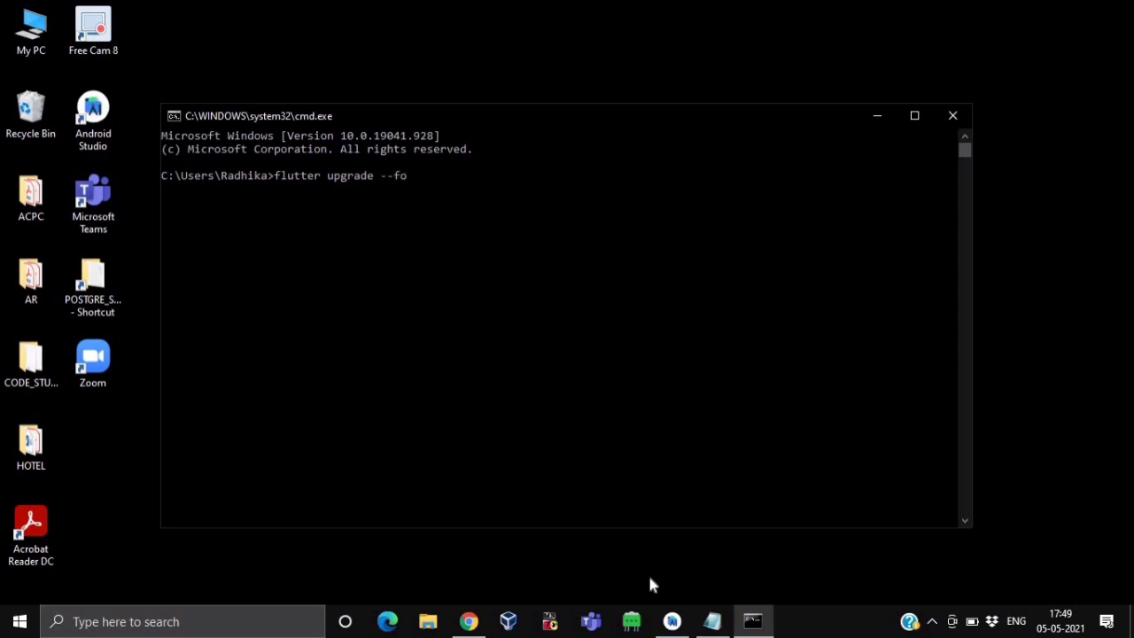
pyautogui.write('rce')
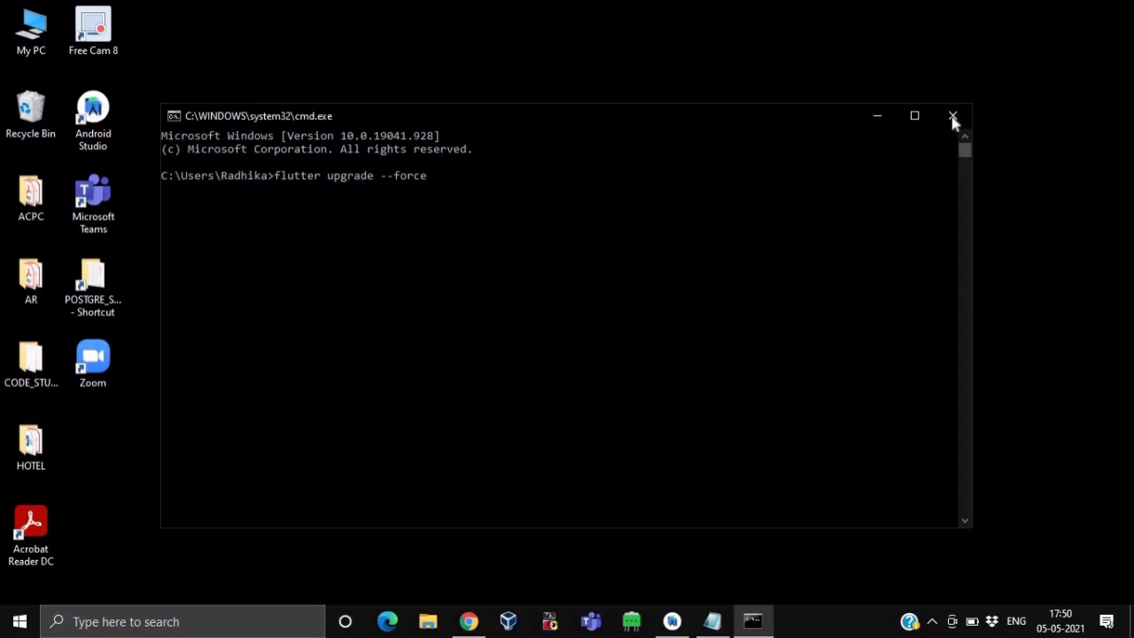
pyautogui.click(953, 117)
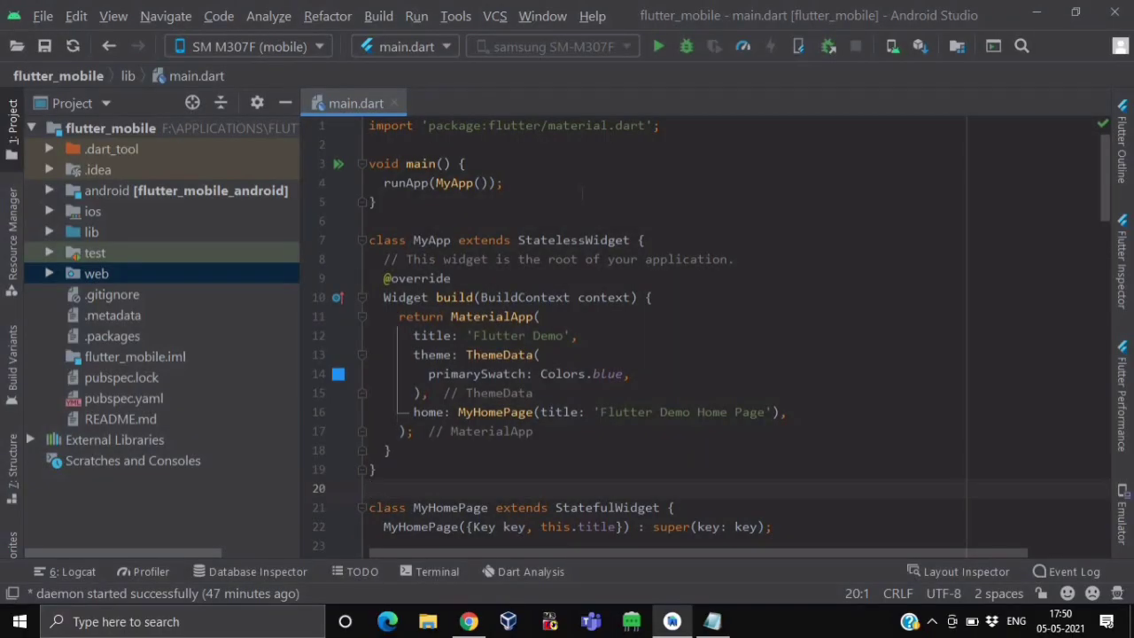
# Step: Run flutter config --enable-windows-desktop in the project's maximized built-in terminal
pyautogui.click(371, 489)
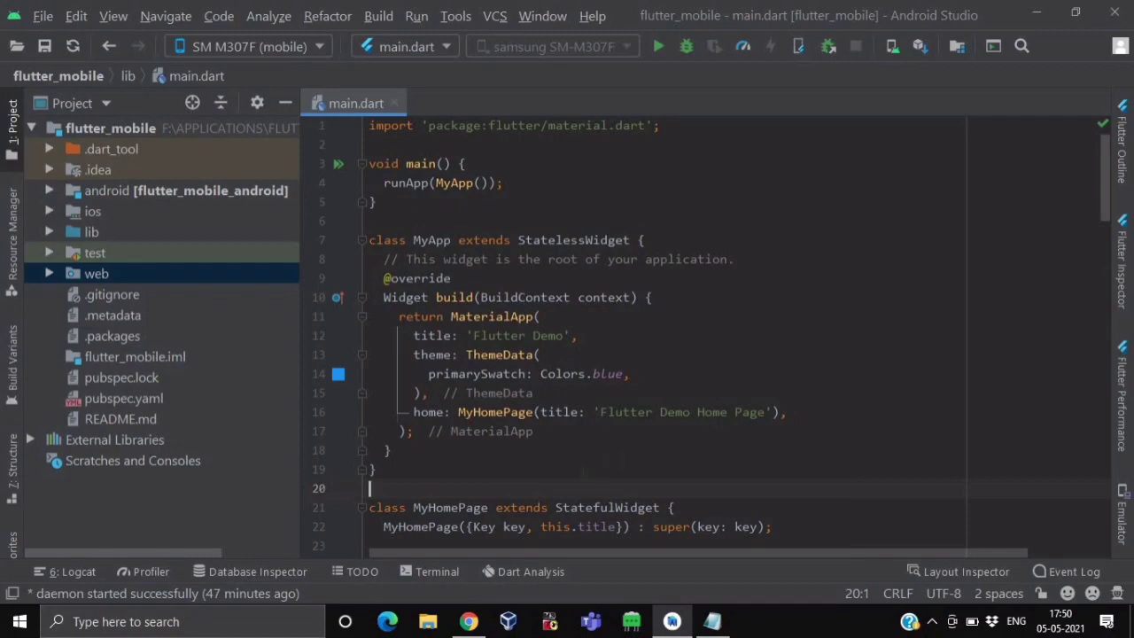
pyautogui.click(436, 570)
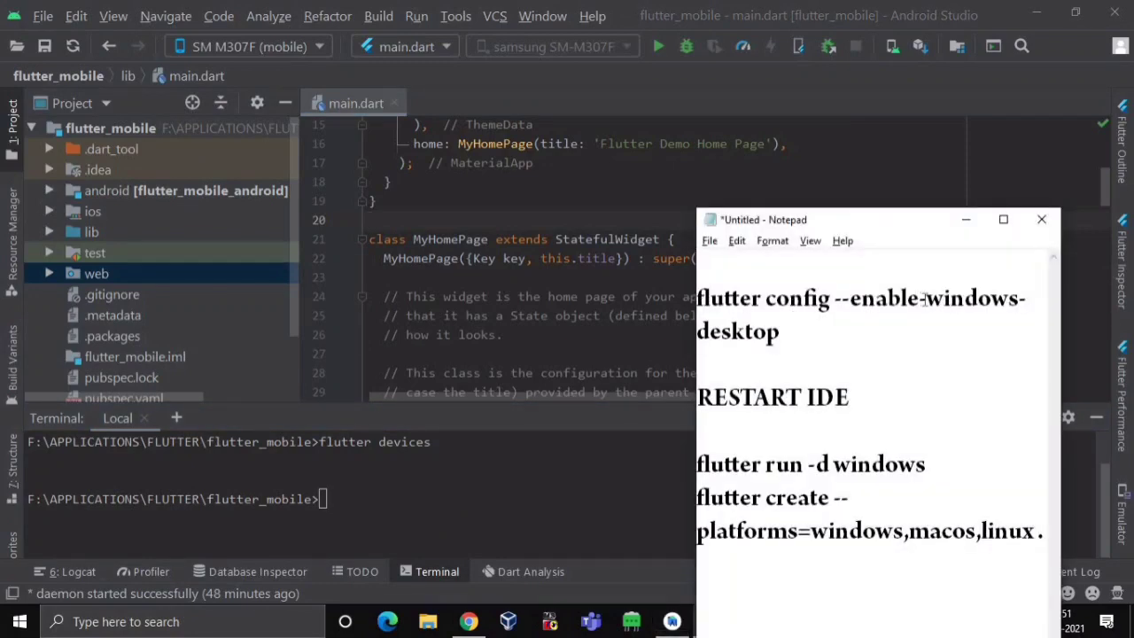
pyautogui.doubleClick(859, 298)
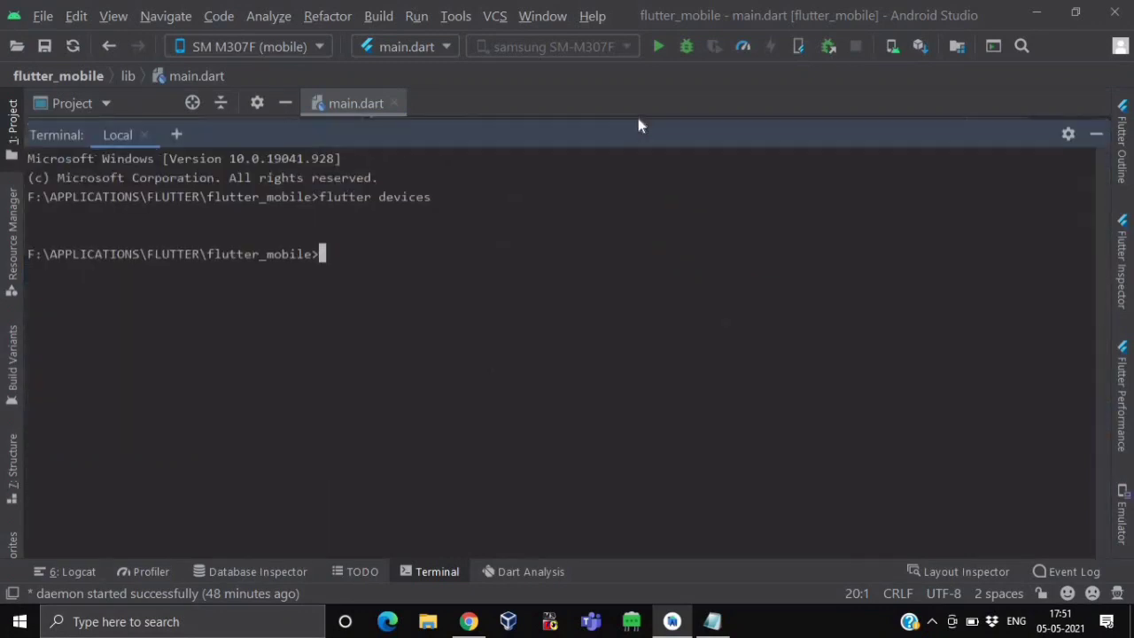
pyautogui.write('flutter config --enable-windows-desktop')
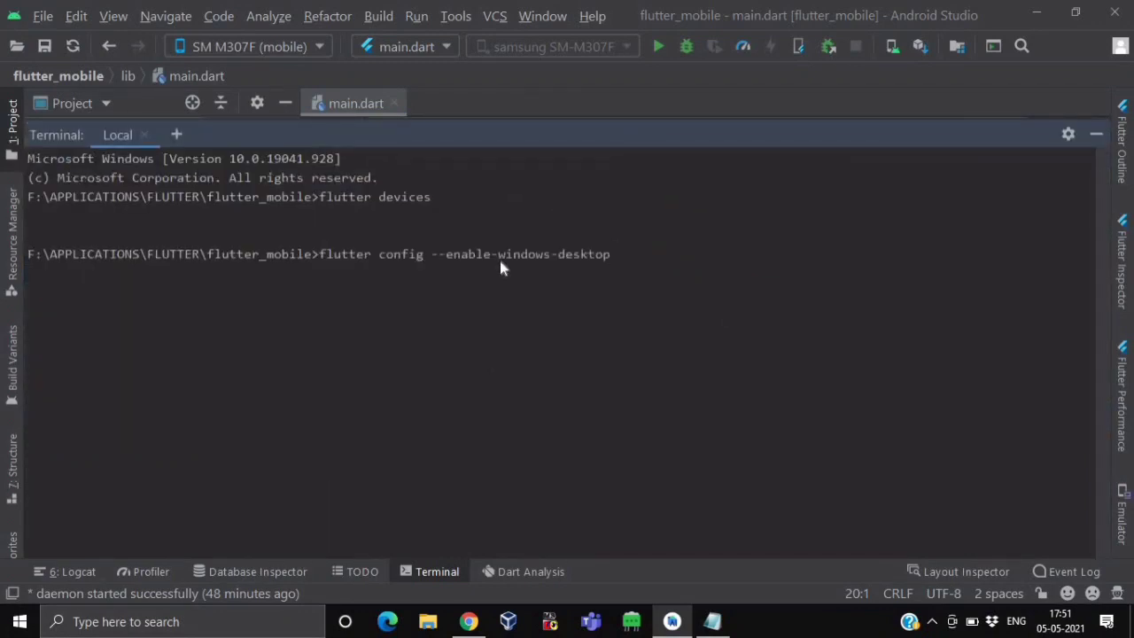
pyautogui.moveTo(659, 274)
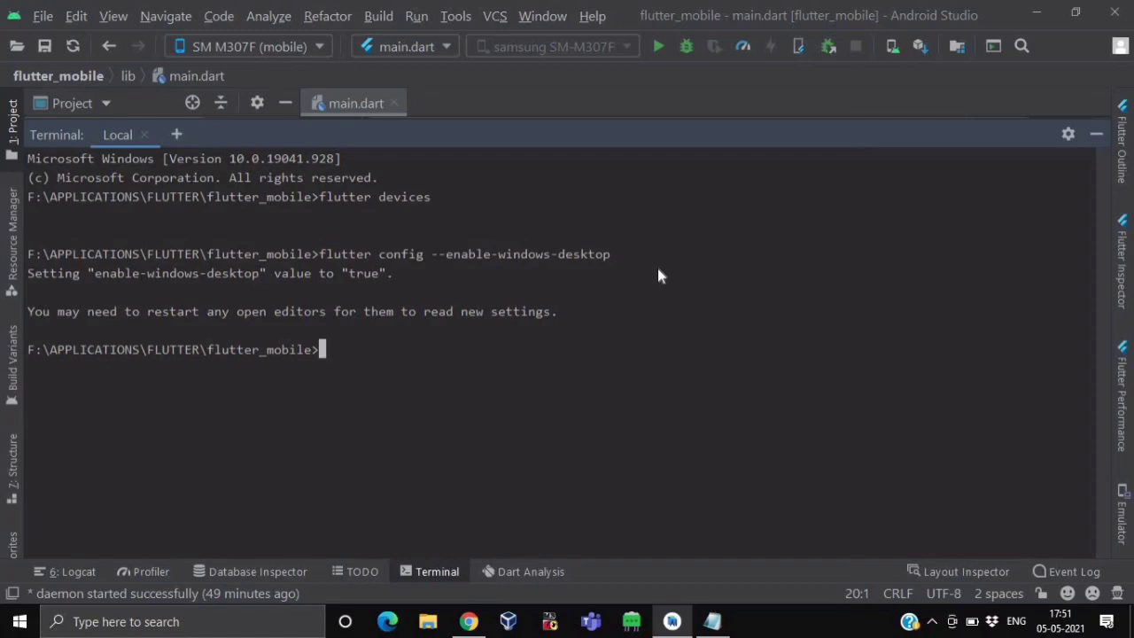
pyautogui.moveTo(99, 328)
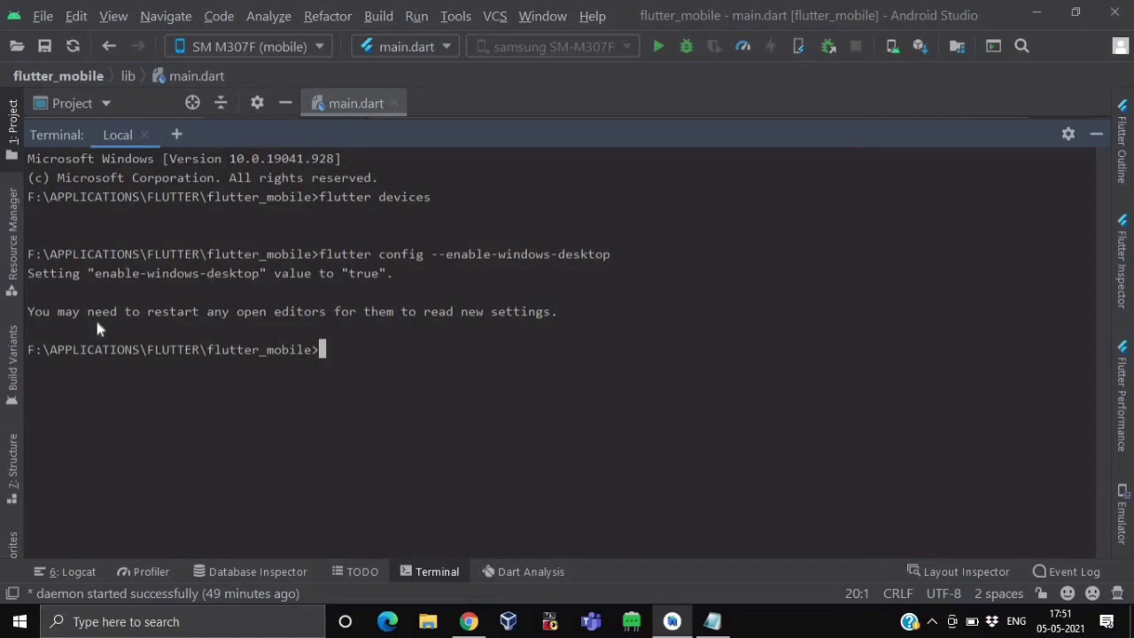
pyautogui.moveTo(287, 345)
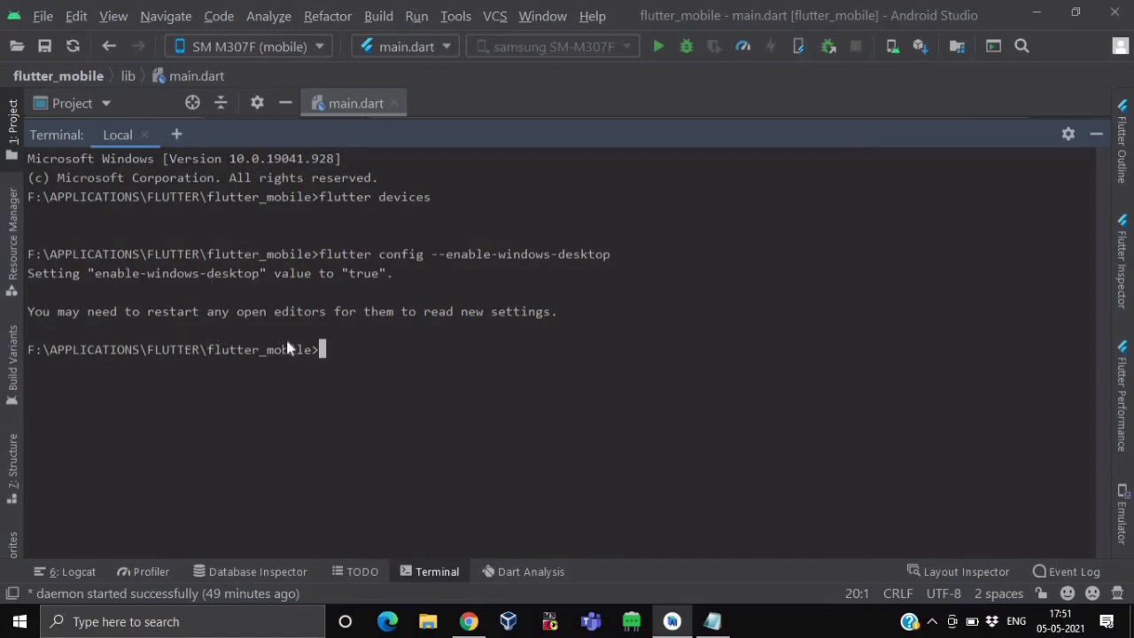
pyautogui.moveTo(786, 259)
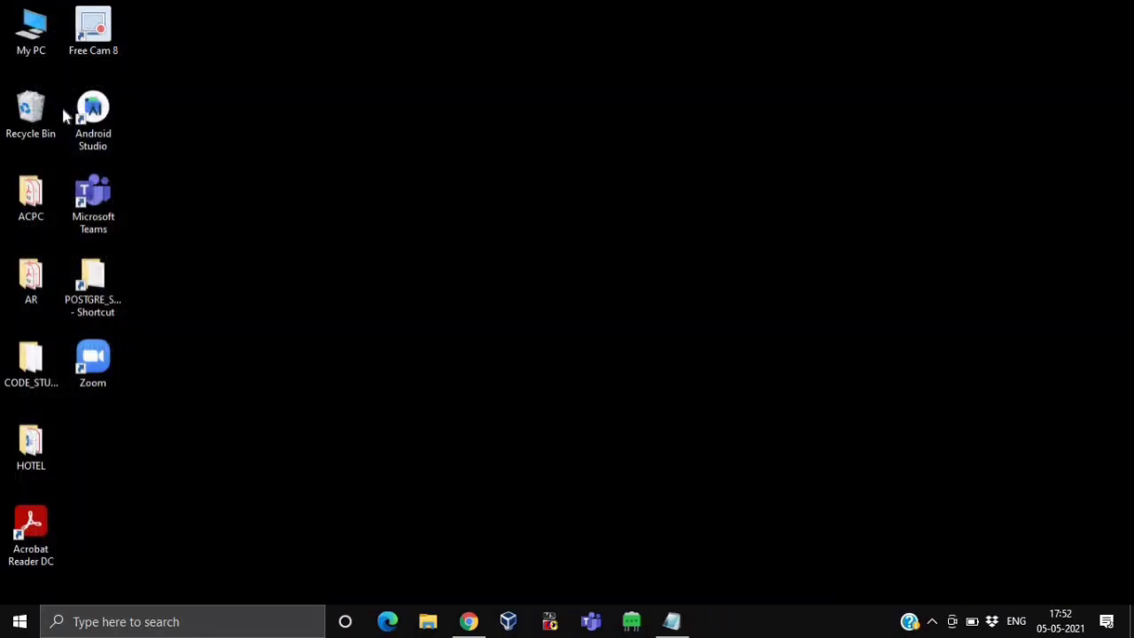
# Step: Relaunch Android Studio with flutter_mobile, hide the command notes and switch to the Flutter desktop page
pyautogui.doubleClick(92, 115)
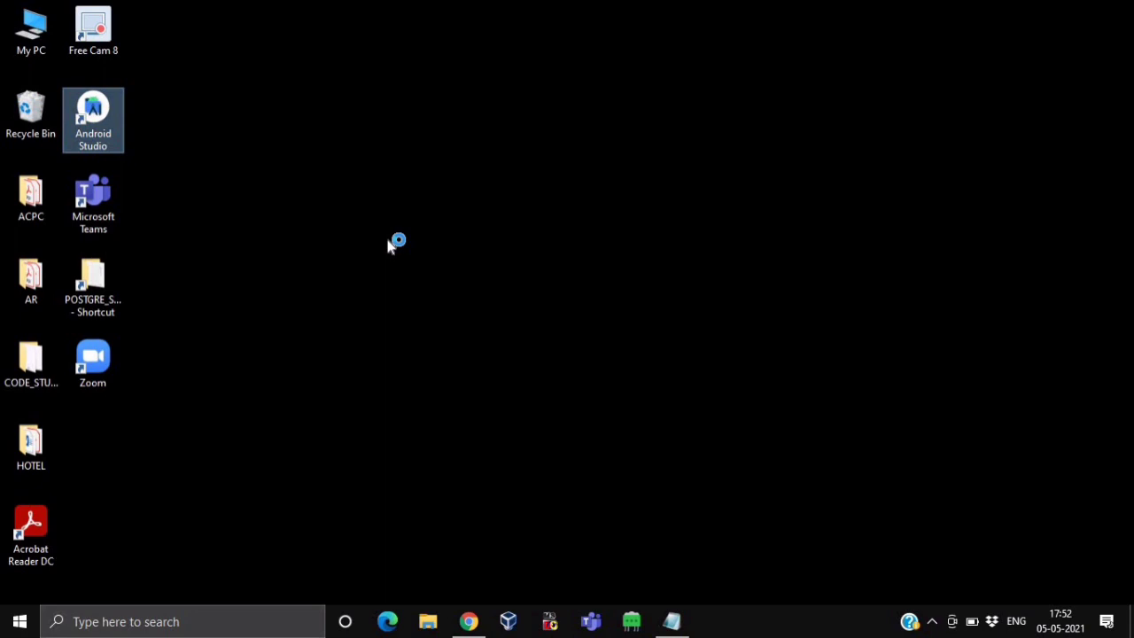
pyautogui.doubleClick(92, 120)
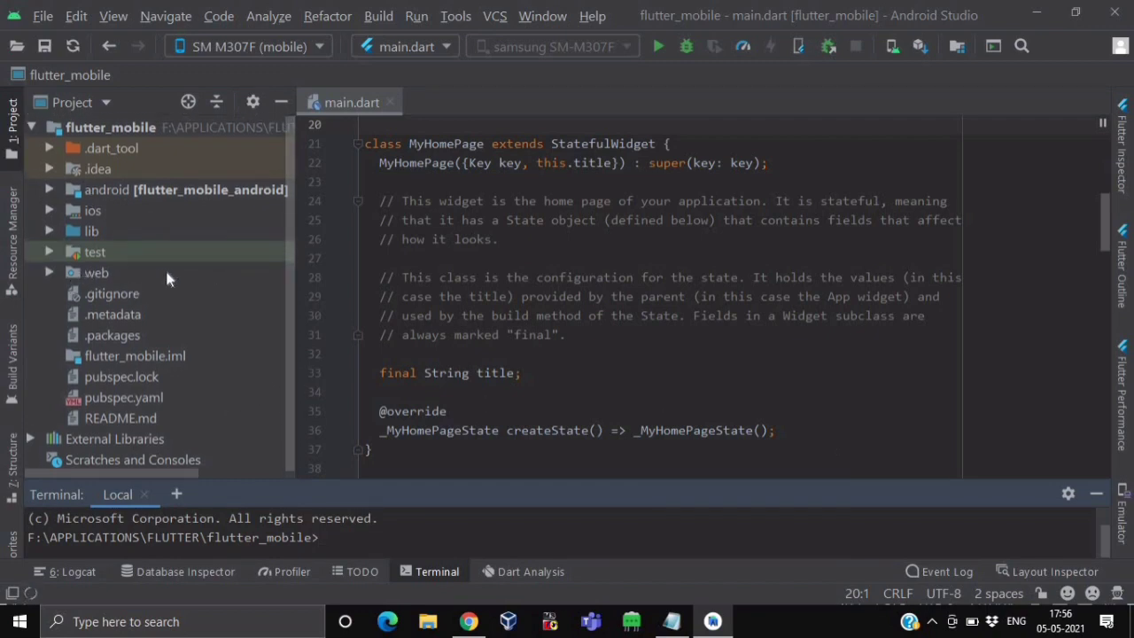
pyautogui.moveTo(277, 331)
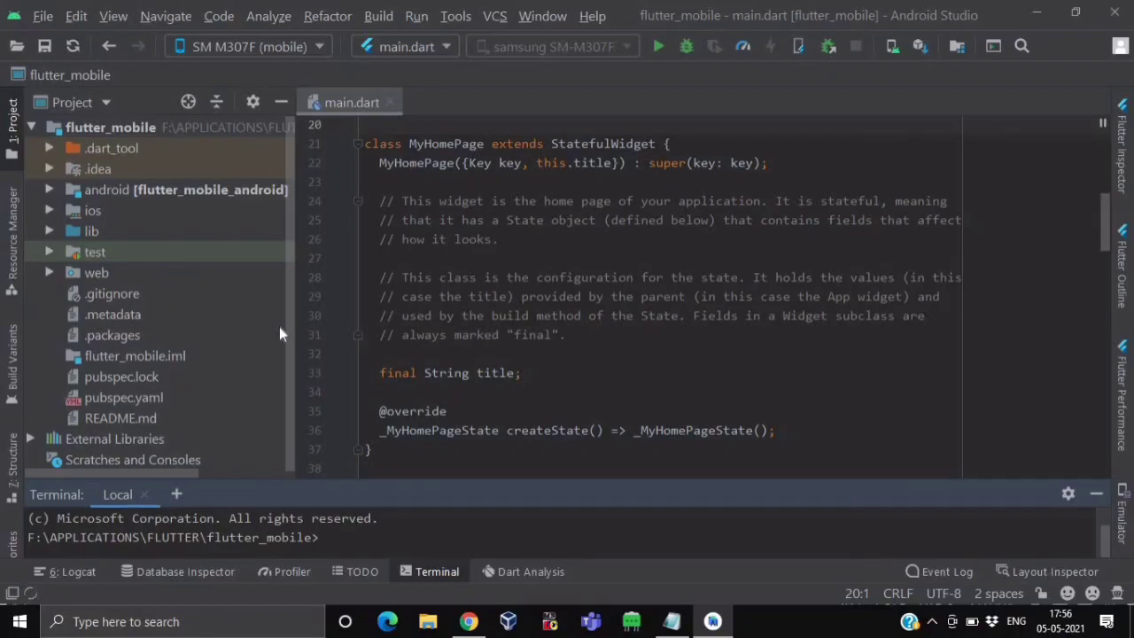
pyautogui.moveTo(542, 545)
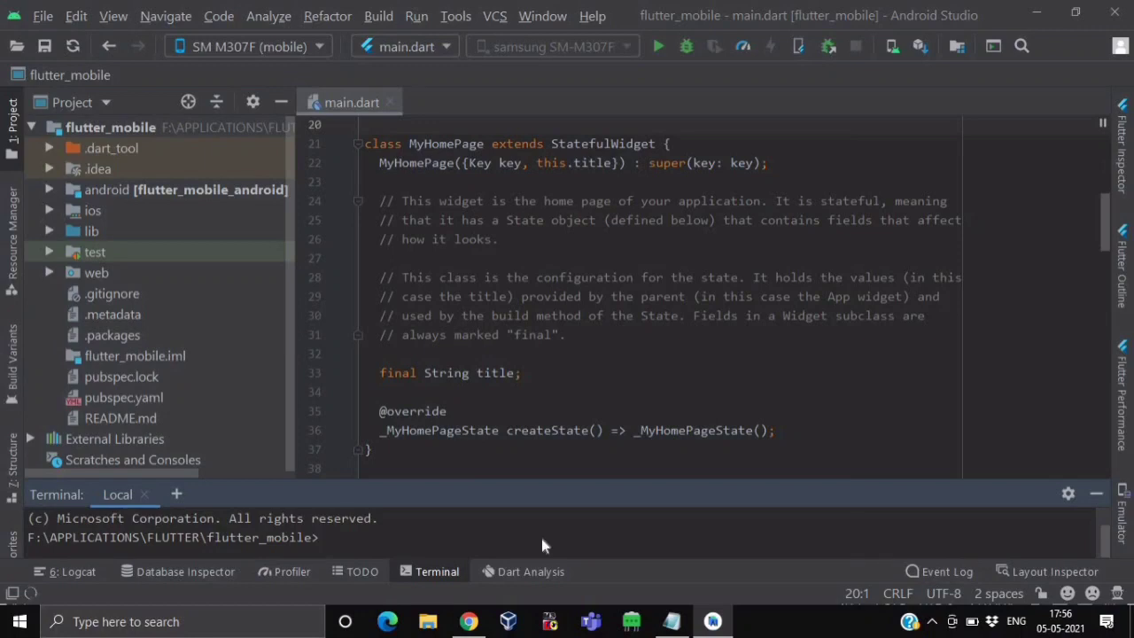
pyautogui.click(322, 537)
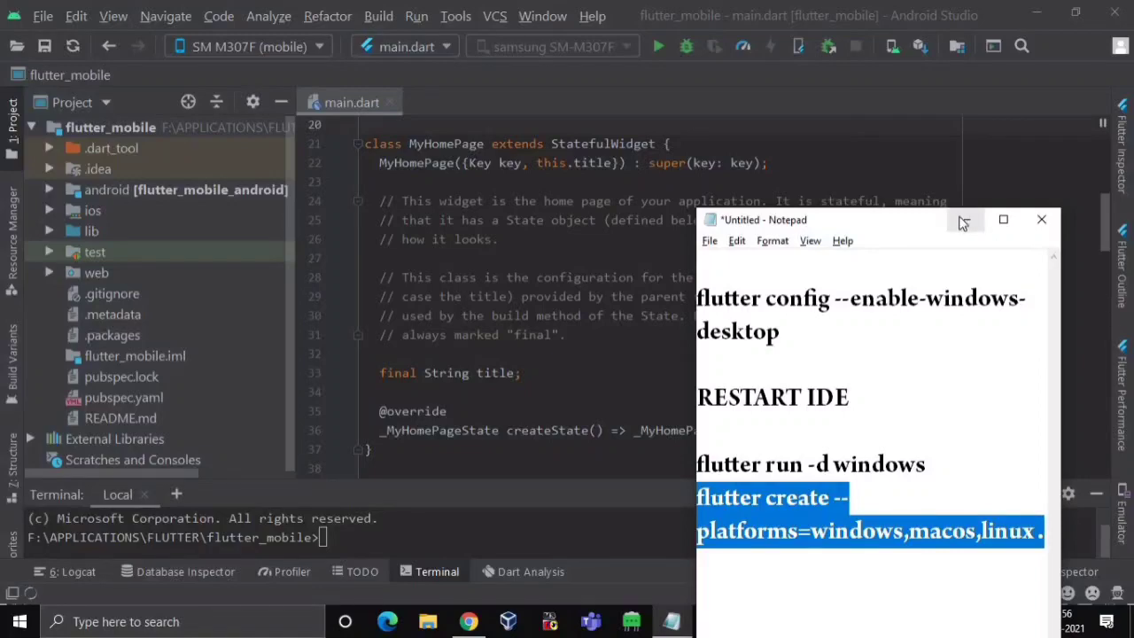
pyautogui.click(1042, 220)
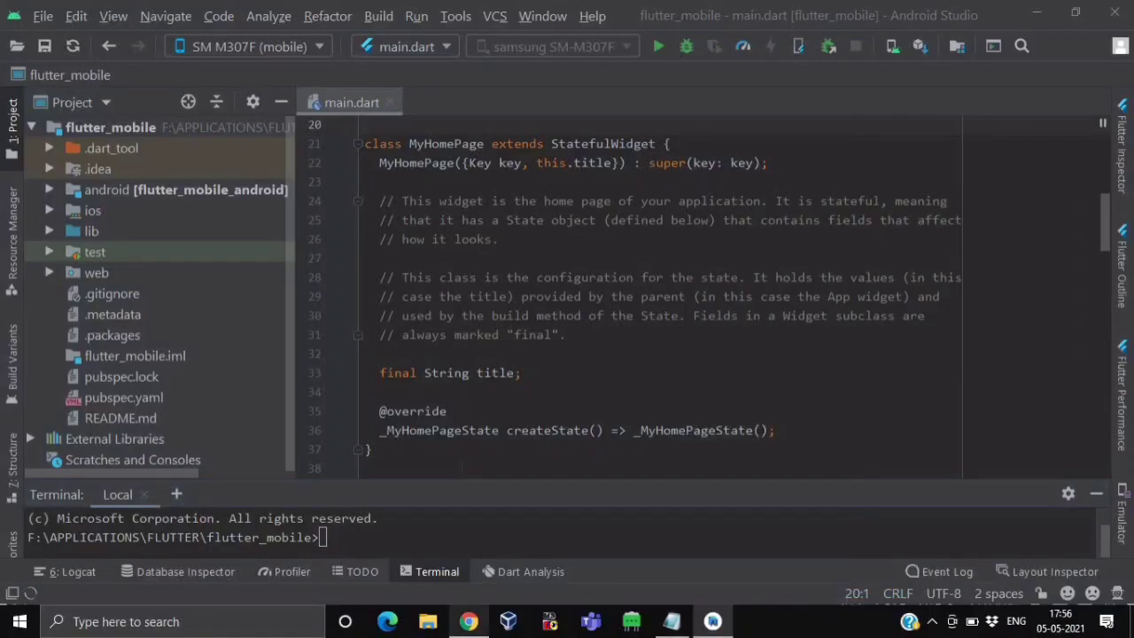
pyautogui.click(467, 620)
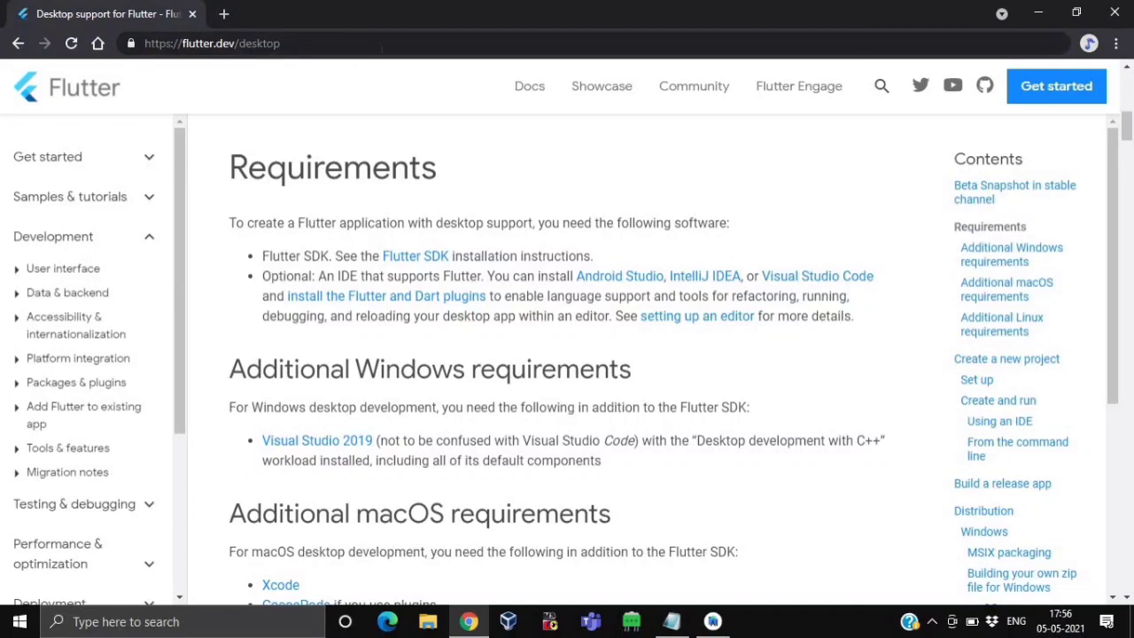
# Step: Jump to the 'Add desktop support to an existing Flutter app' section with the flutter create --platforms command
pyautogui.scroll(-3)
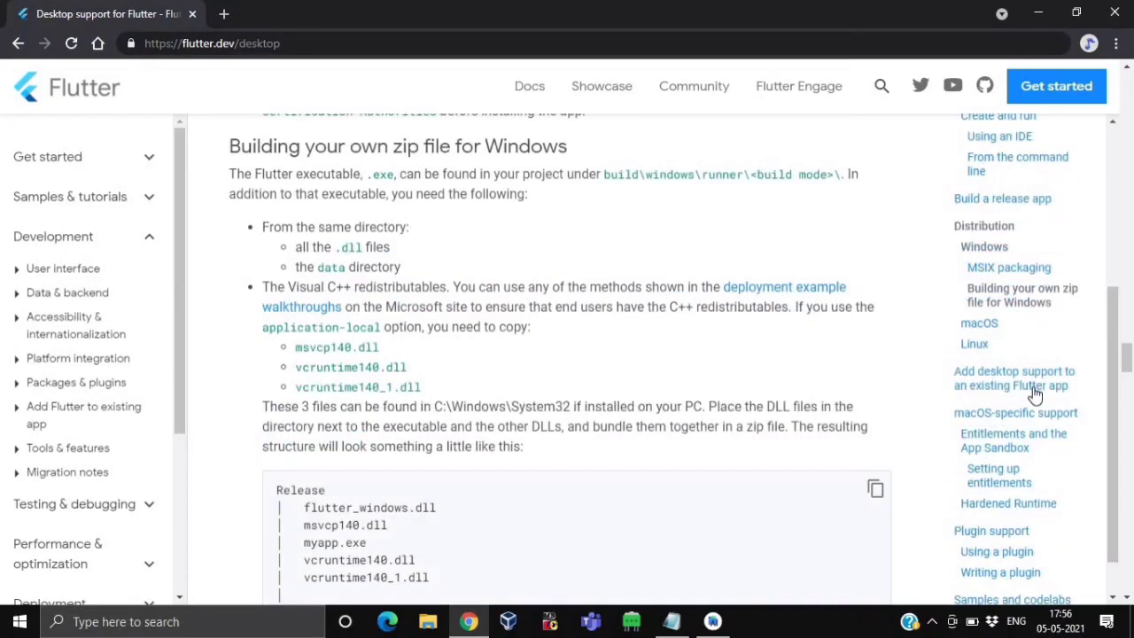
pyautogui.click(1013, 377)
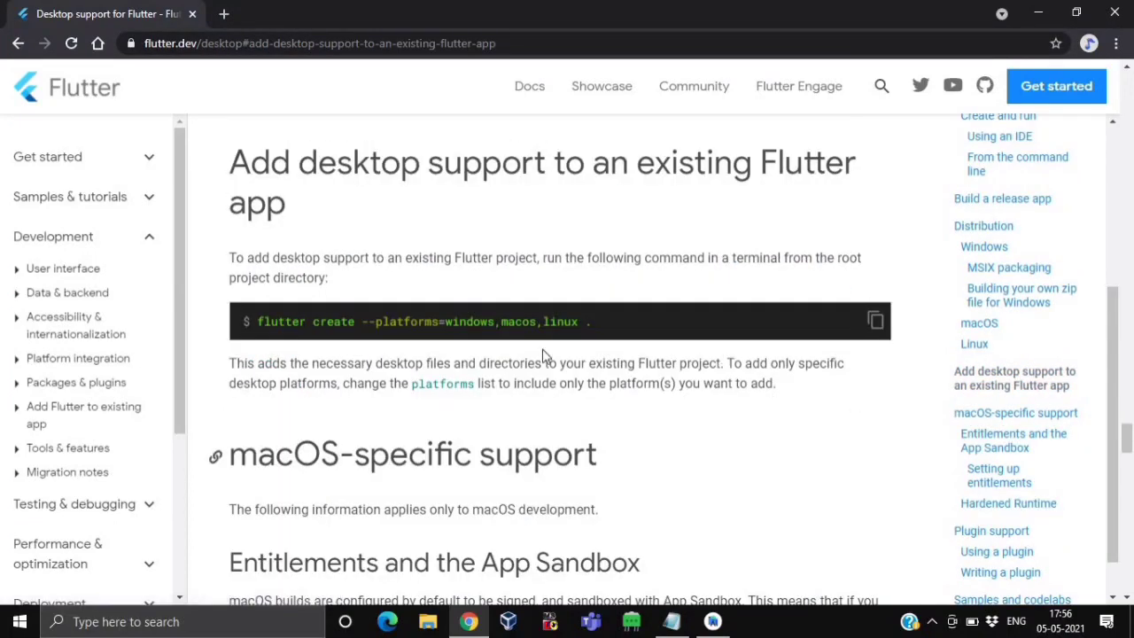
pyautogui.moveTo(875, 320)
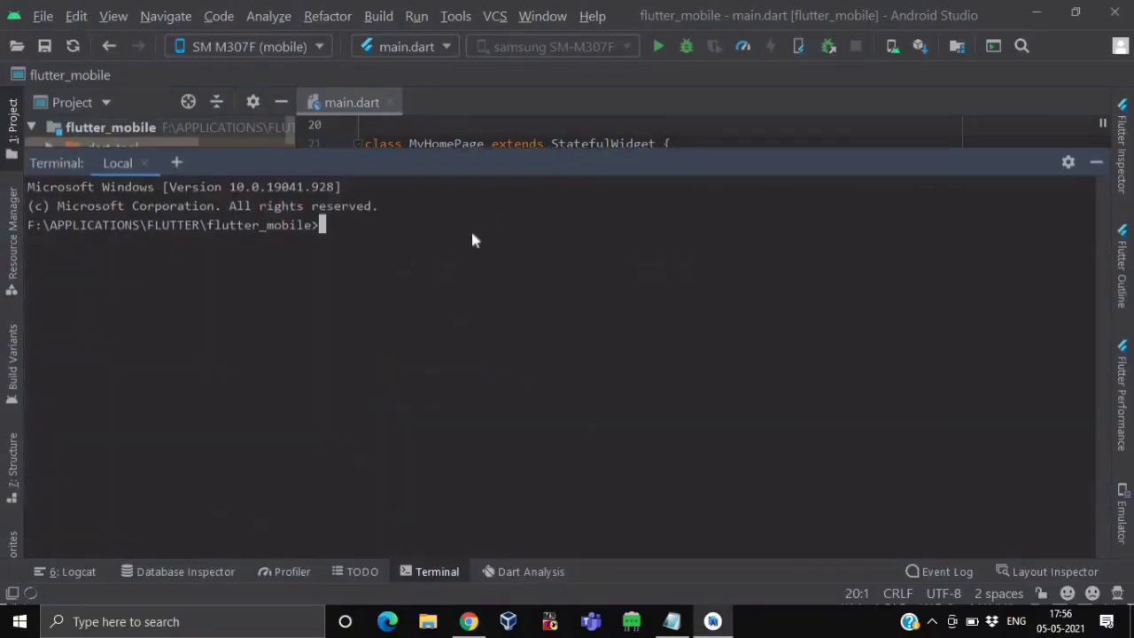
# Step: Run 'flutter create --platforms=windows,macos,linux .' and restore the terminal to show the new windows folder
pyautogui.write('flutter create --platforms=windows,macos,linux .')
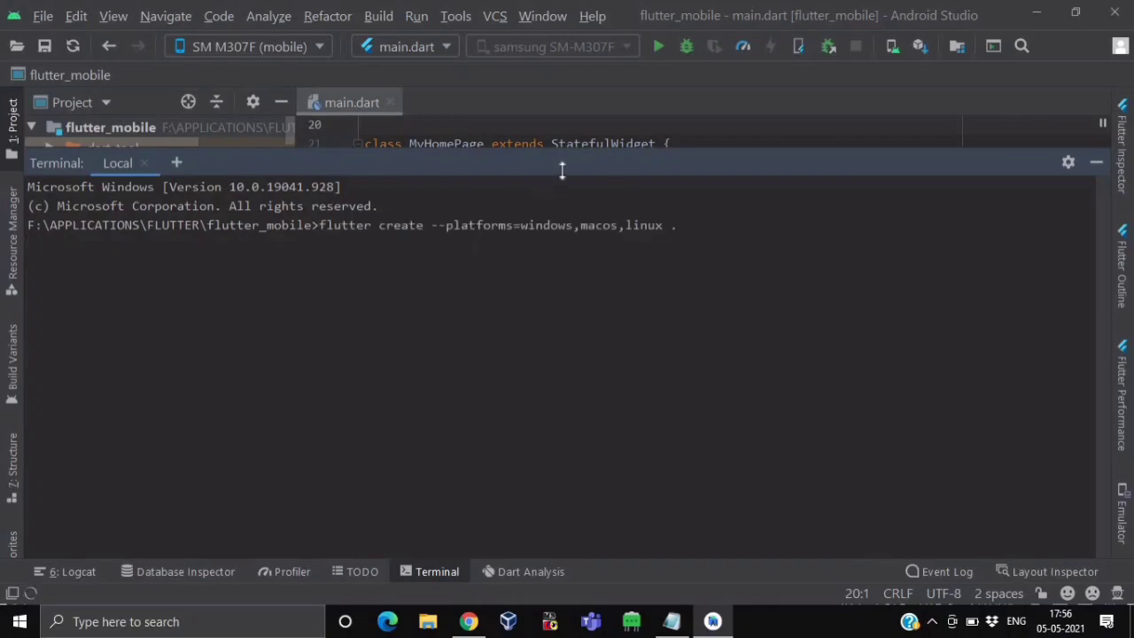
pyautogui.moveTo(562, 170); pyautogui.dragTo(567, 365)
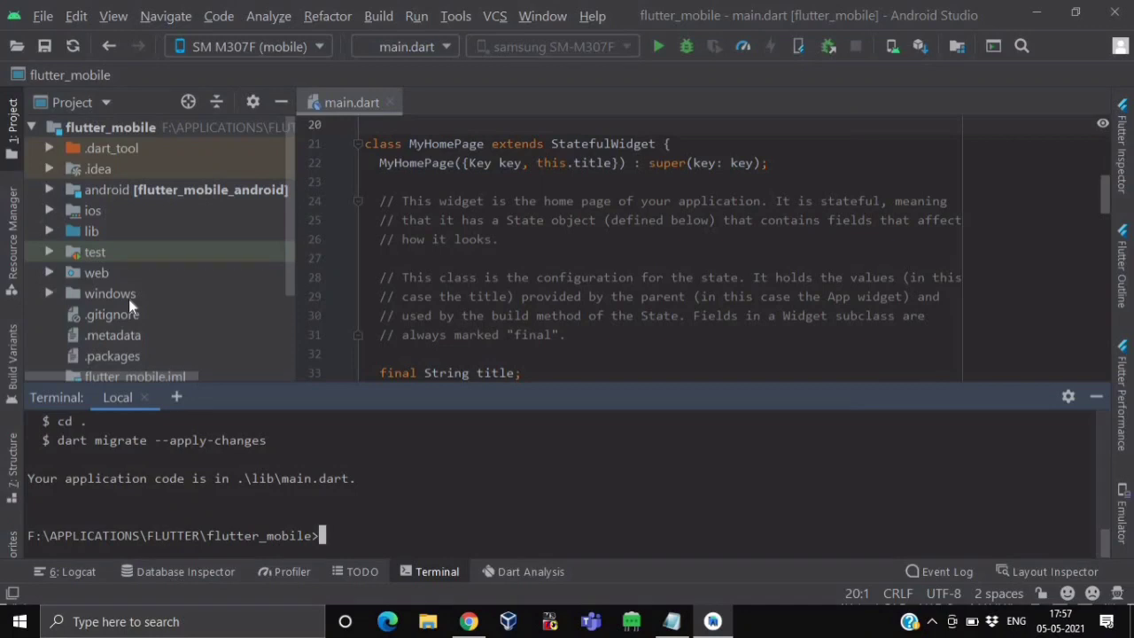
pyautogui.moveTo(171, 312)
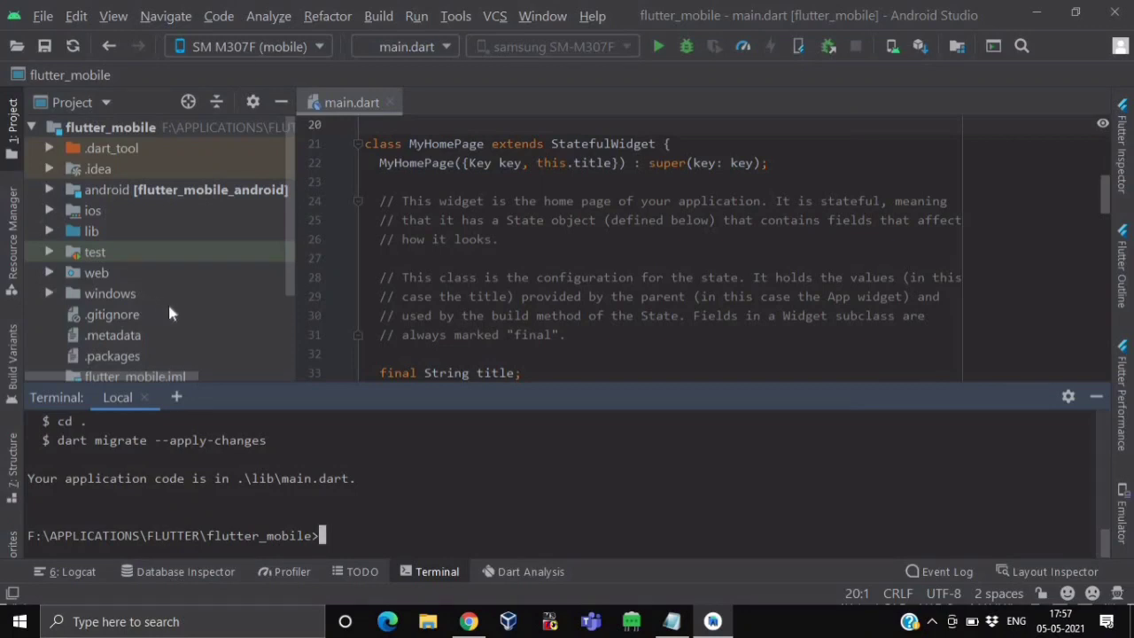
pyautogui.moveTo(381, 543)
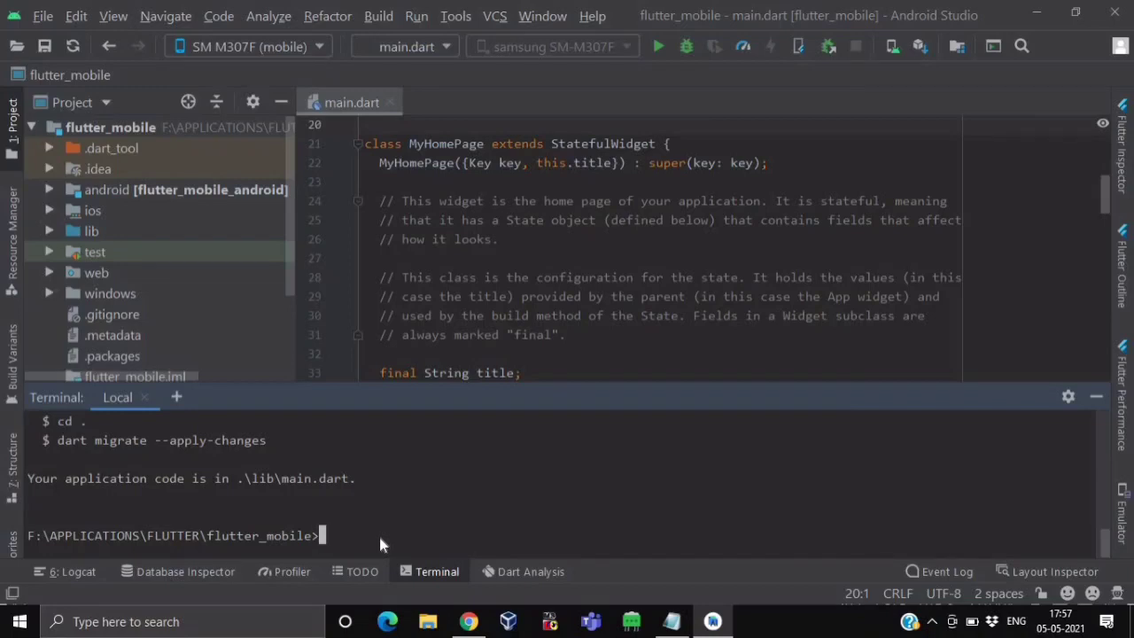
# Step: Run flutter doctor and confirm all checks pass, including Visual Studio, with no issues found
pyautogui.write('flut')
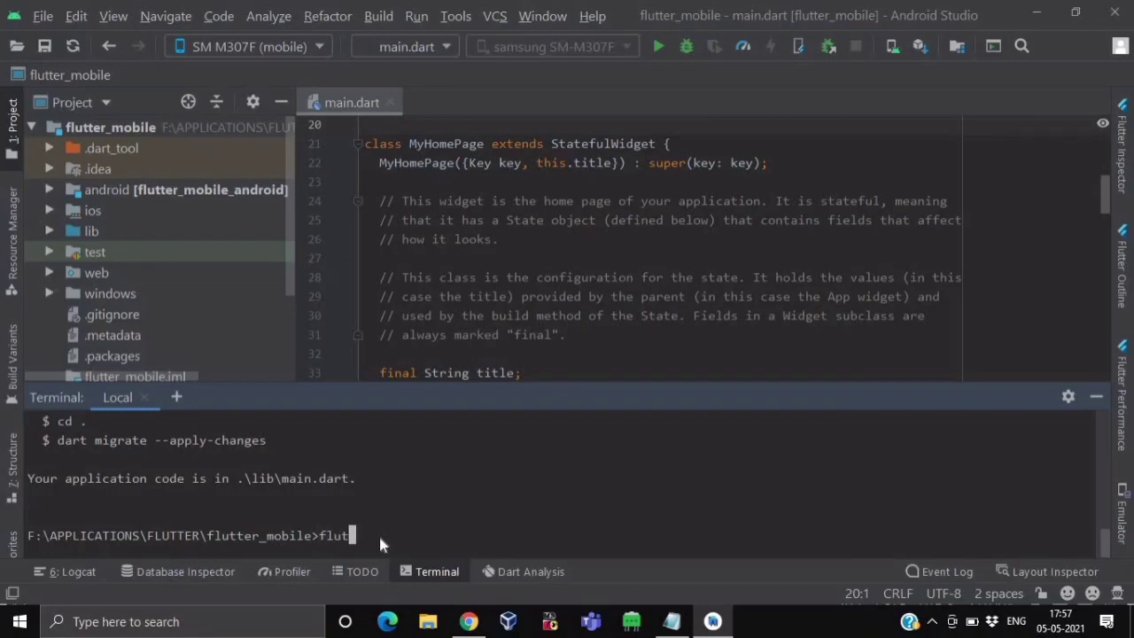
pyautogui.write('ter doctor')
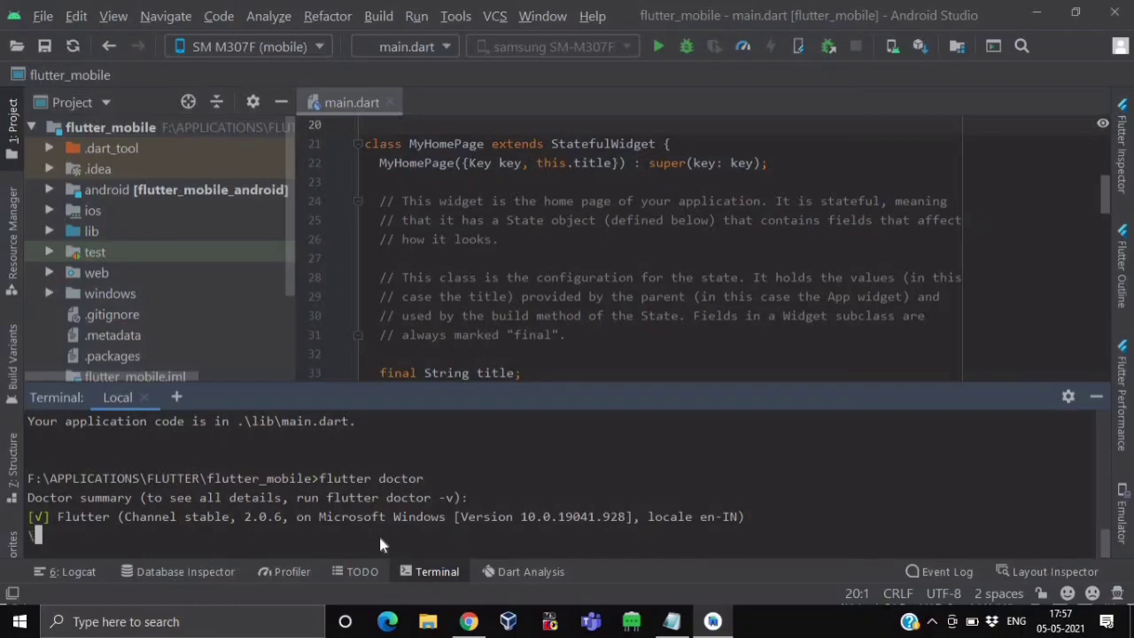
pyautogui.moveTo(535, 393)
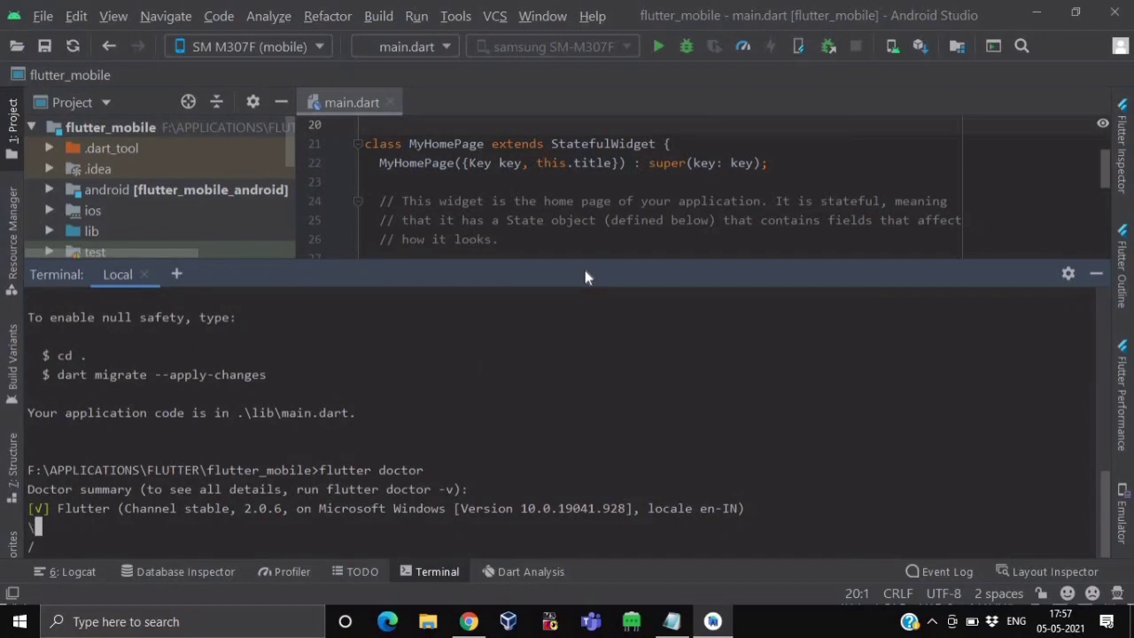
pyautogui.moveTo(404, 334)
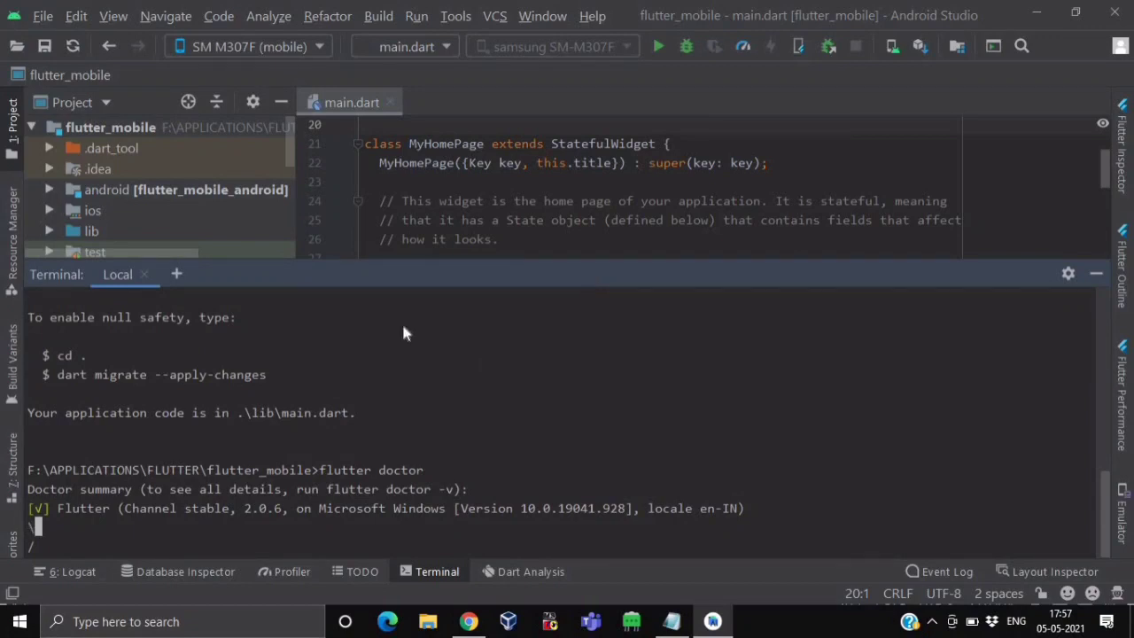
pyautogui.moveTo(95, 521)
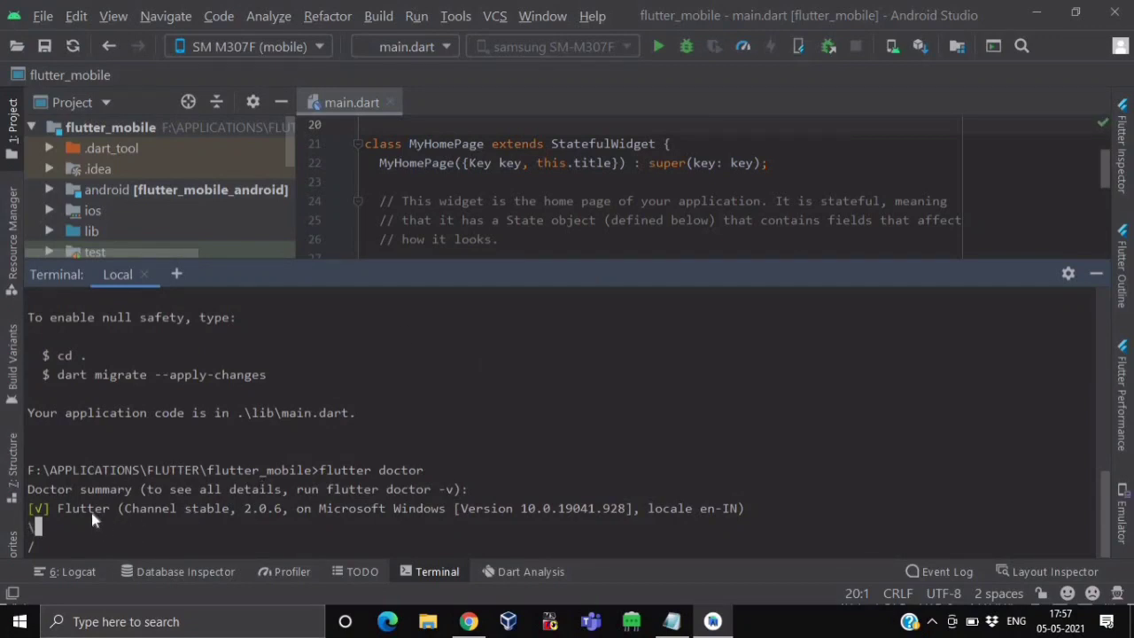
pyautogui.moveTo(232, 528)
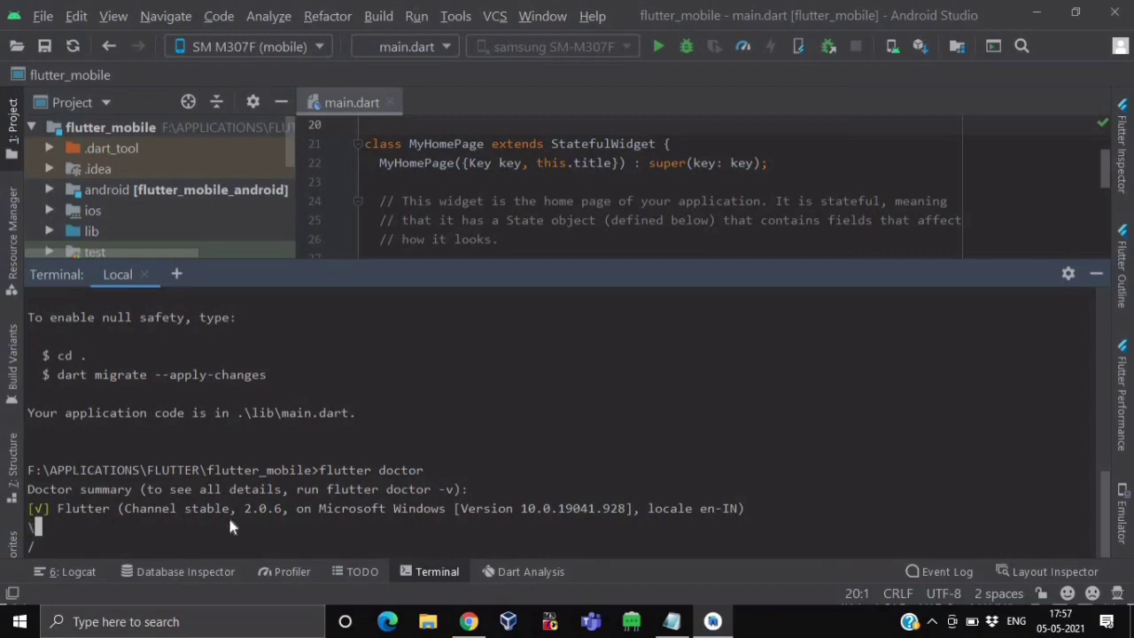
pyautogui.moveTo(248, 519)
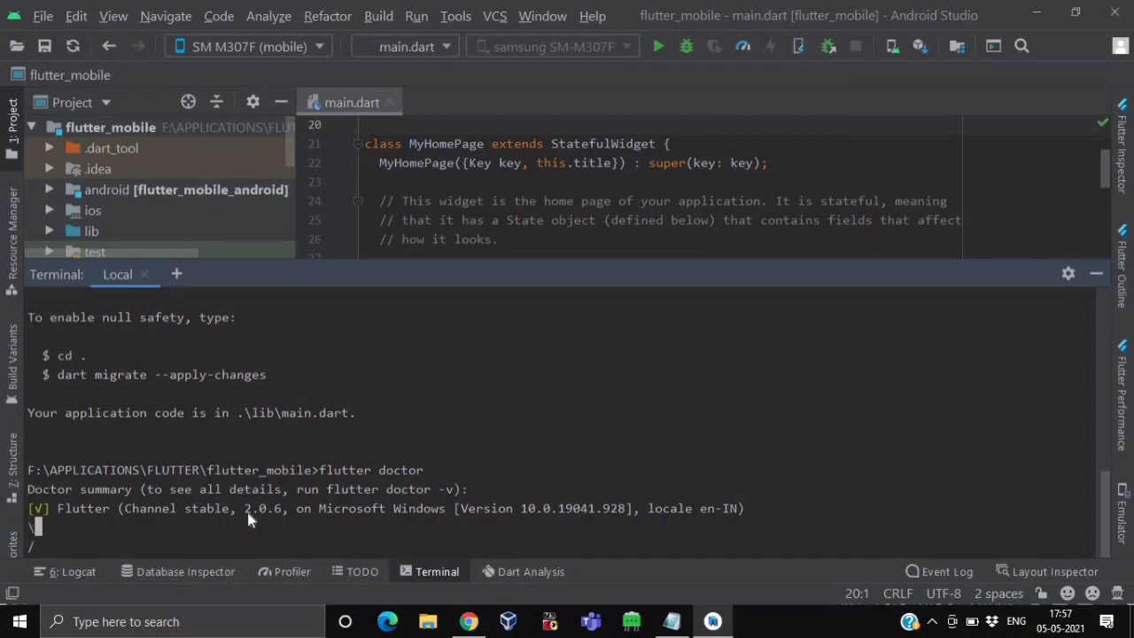
pyautogui.moveTo(269, 521)
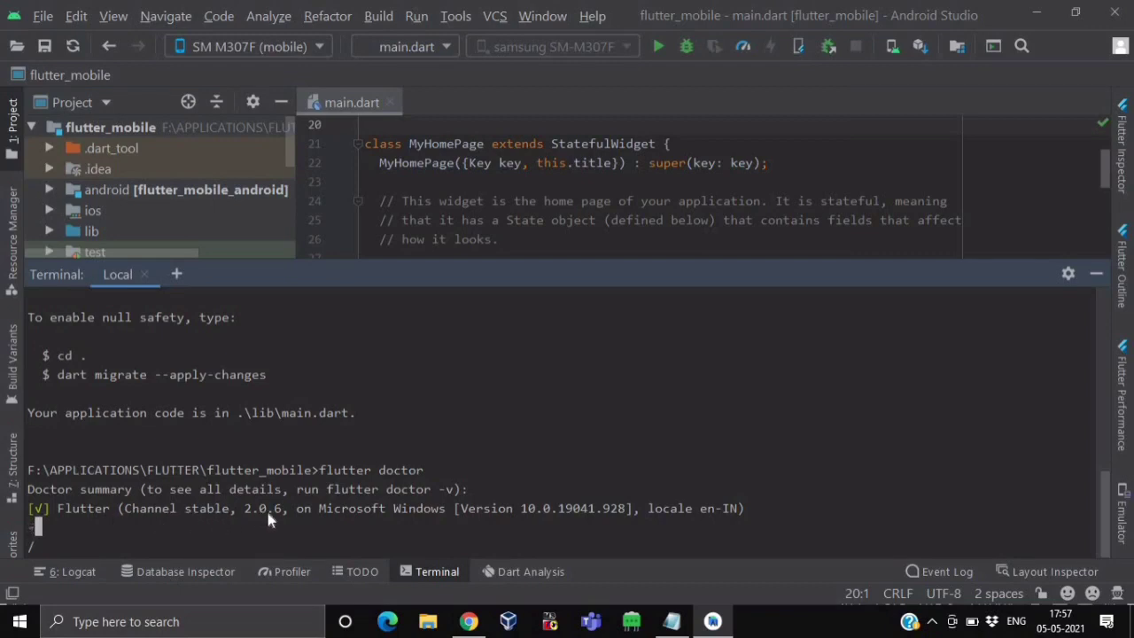
pyautogui.moveTo(343, 521)
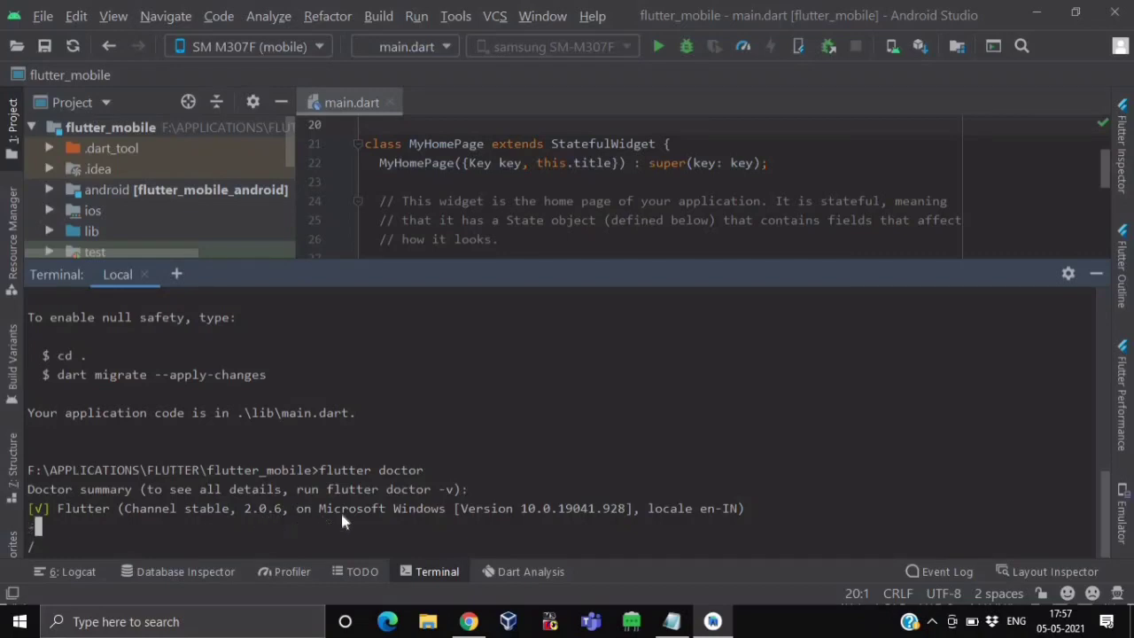
pyautogui.moveTo(434, 524)
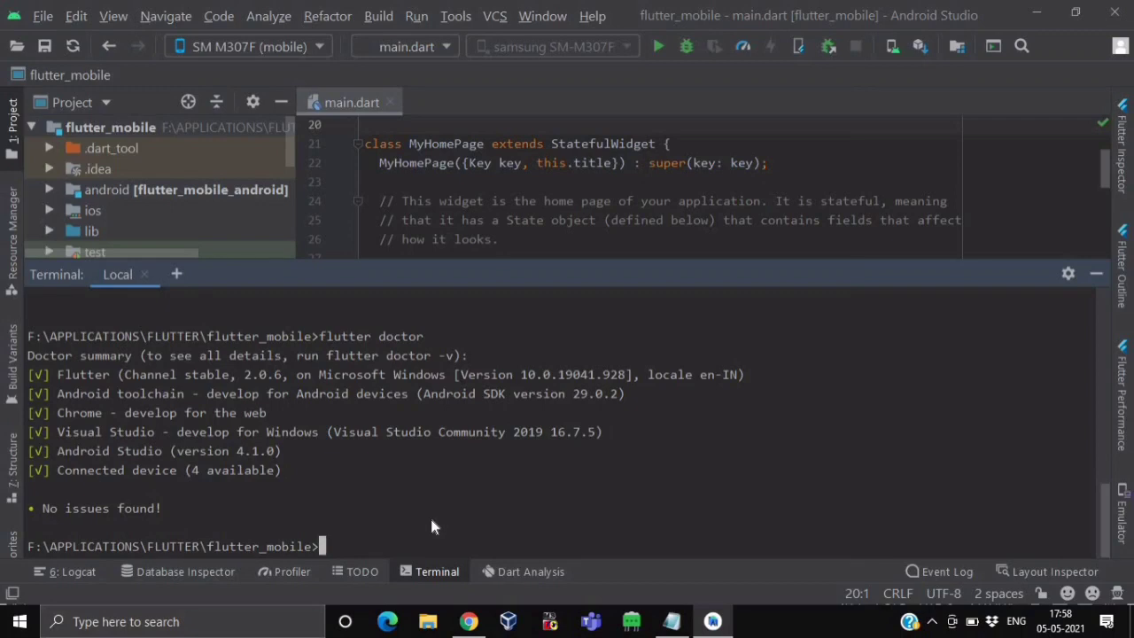
pyautogui.moveTo(892, 270)
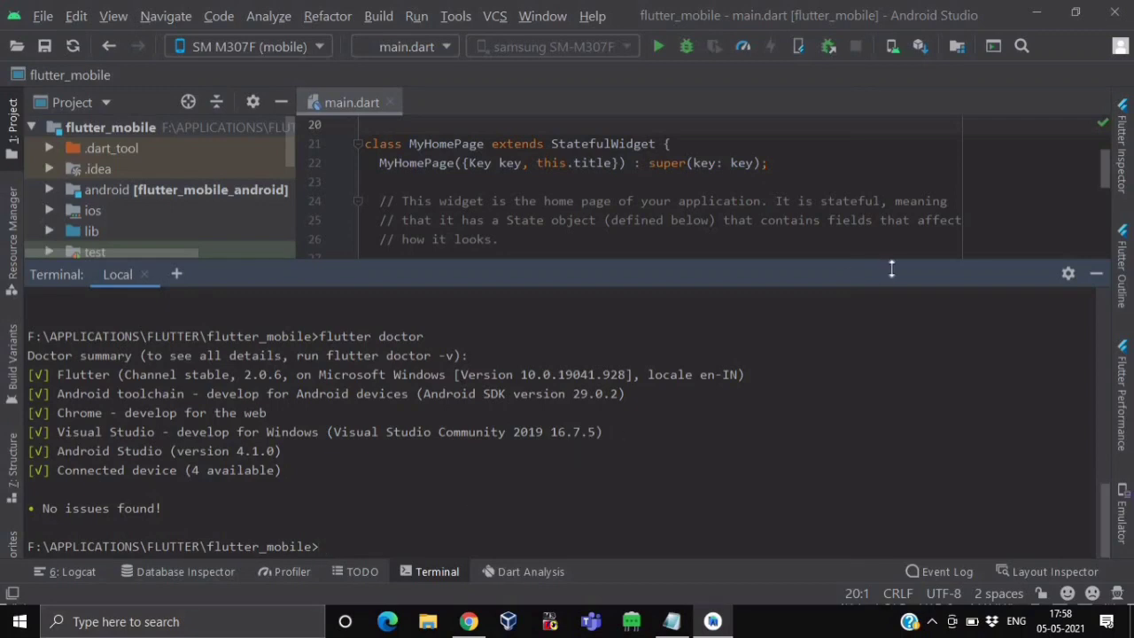
pyautogui.moveTo(891, 273); pyautogui.dragTo(891, 243)
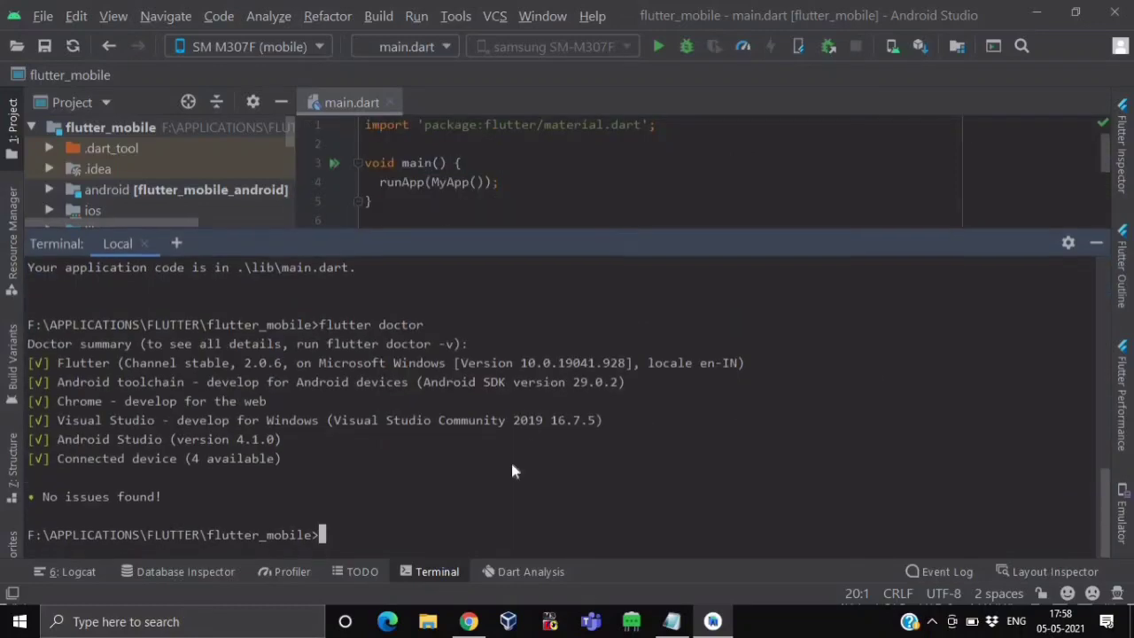
# Step: Run flutter devices and review the four connected devices including Windows (desktop)
pyautogui.write('fl')
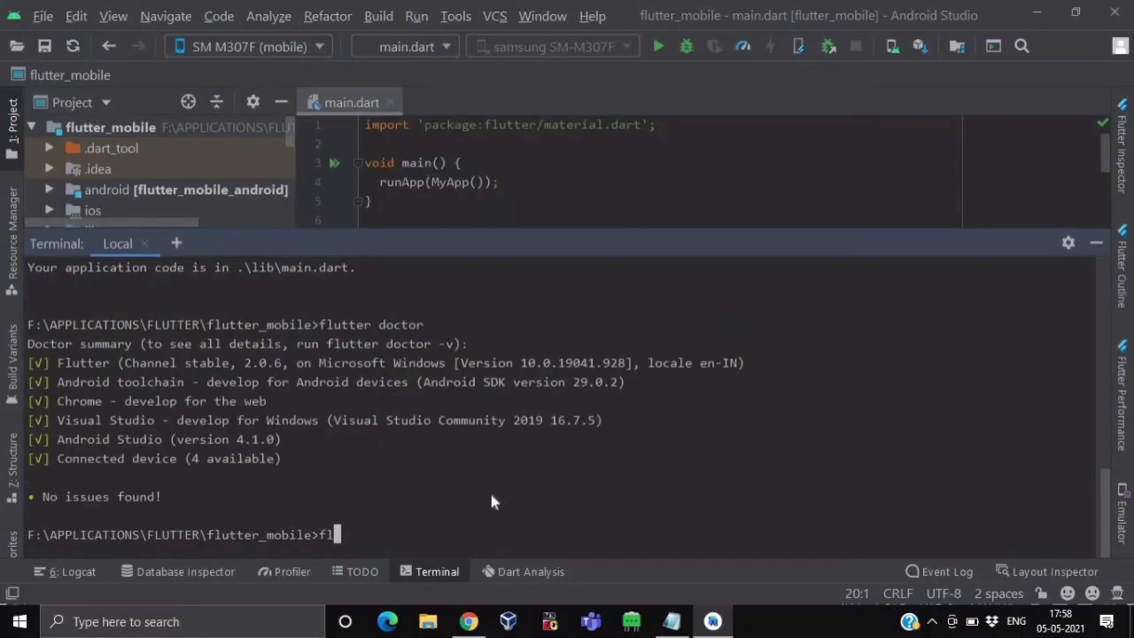
pyautogui.write('flutter devices')
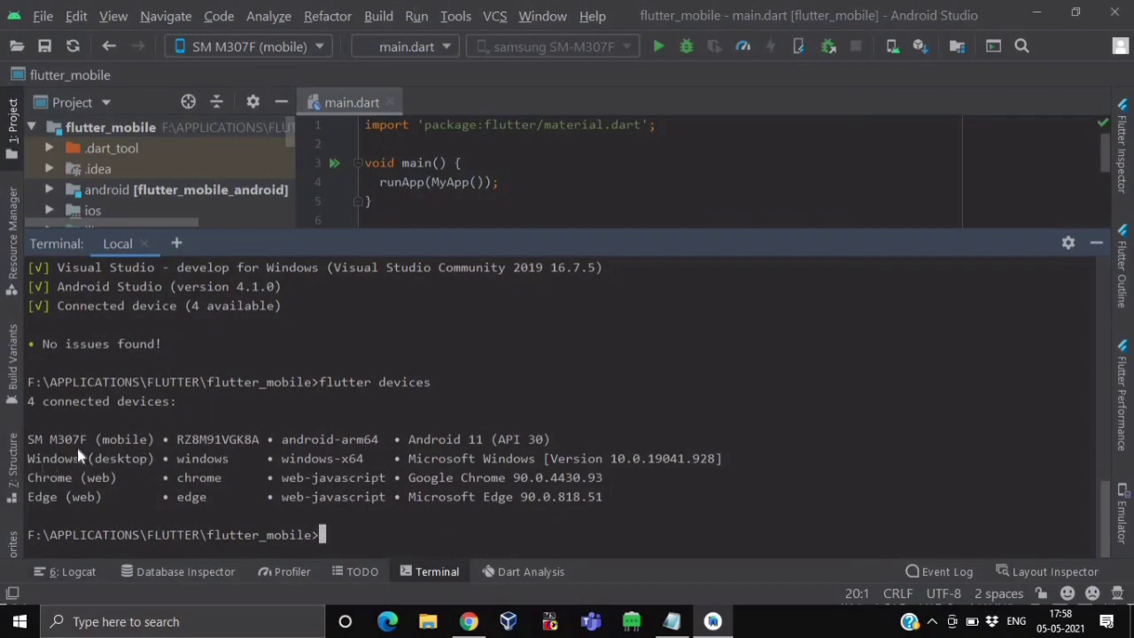
pyautogui.moveTo(146, 457)
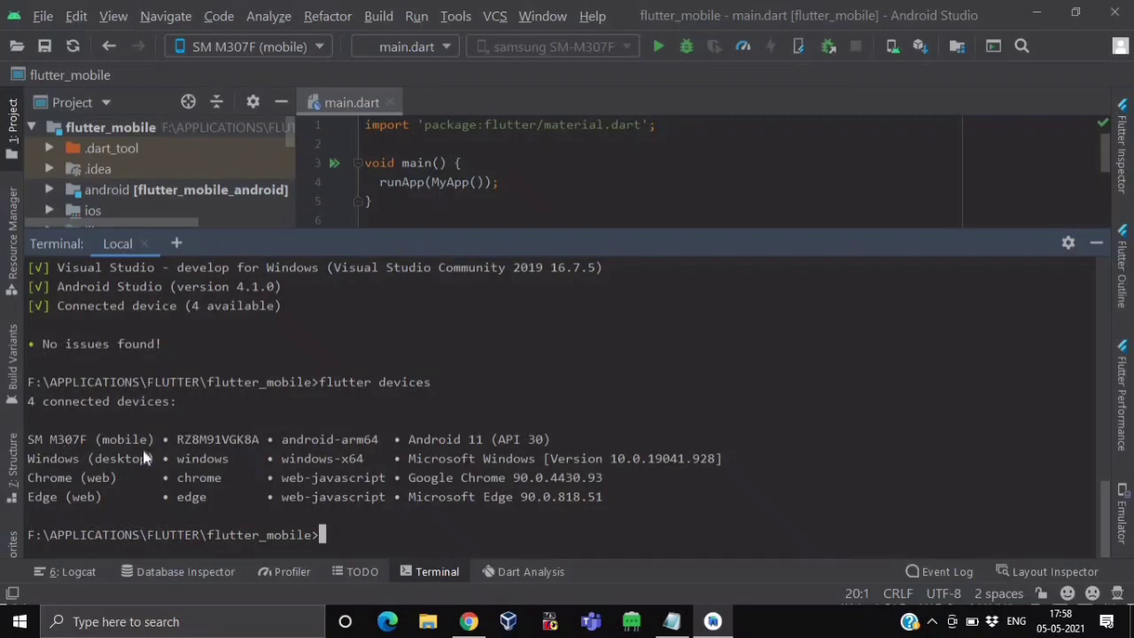
pyautogui.moveTo(184, 457)
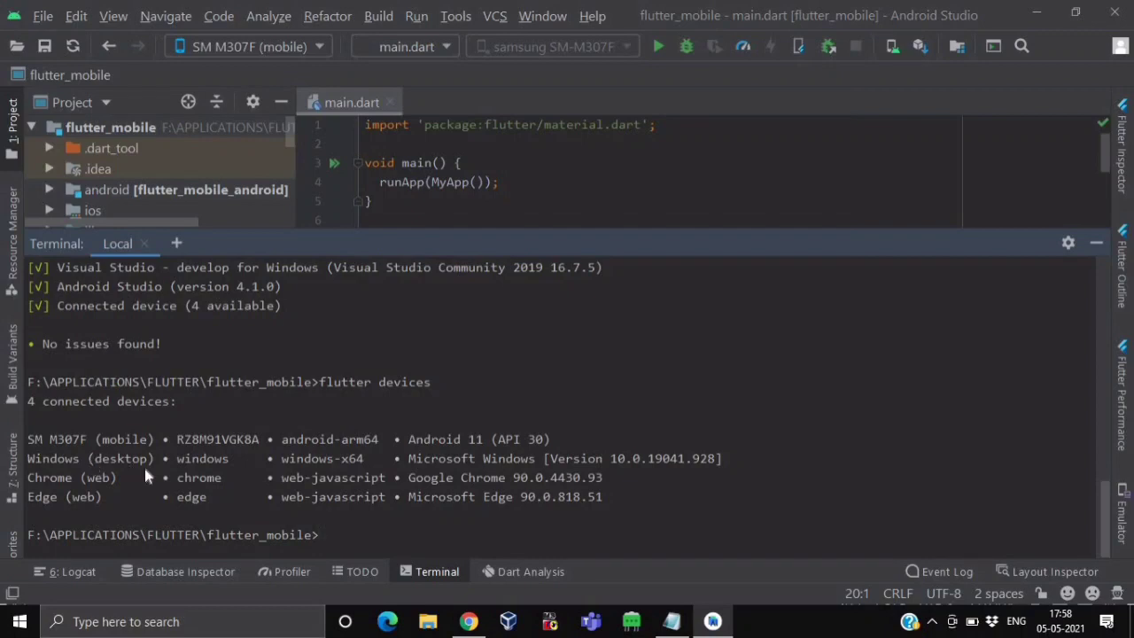
pyautogui.moveTo(99, 500)
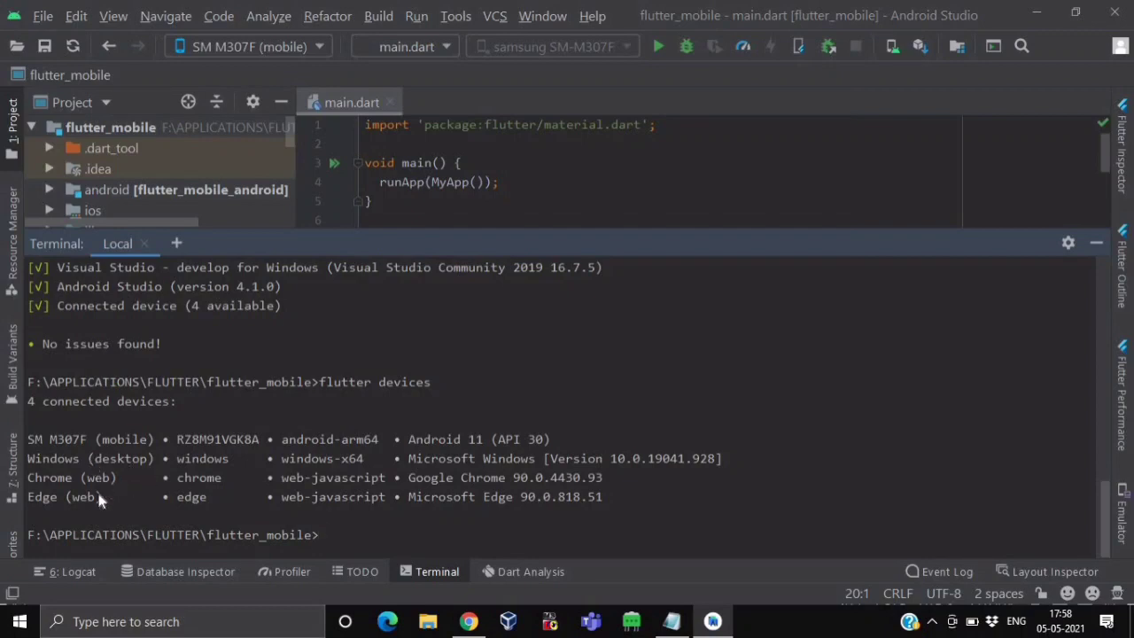
pyautogui.moveTo(294, 131)
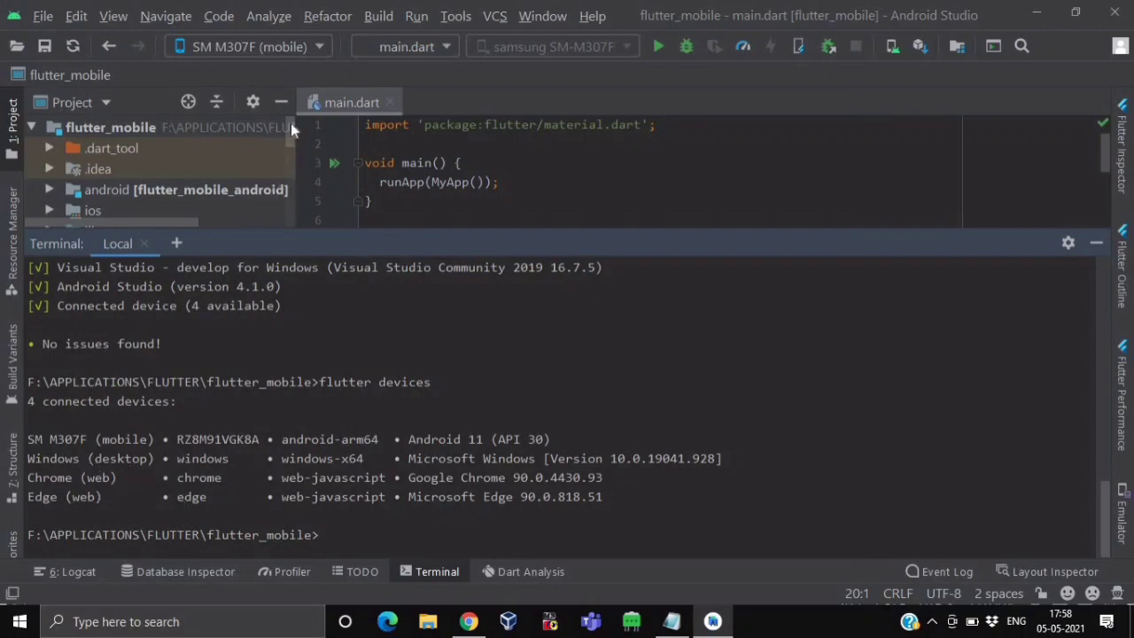
pyautogui.scroll(-3)
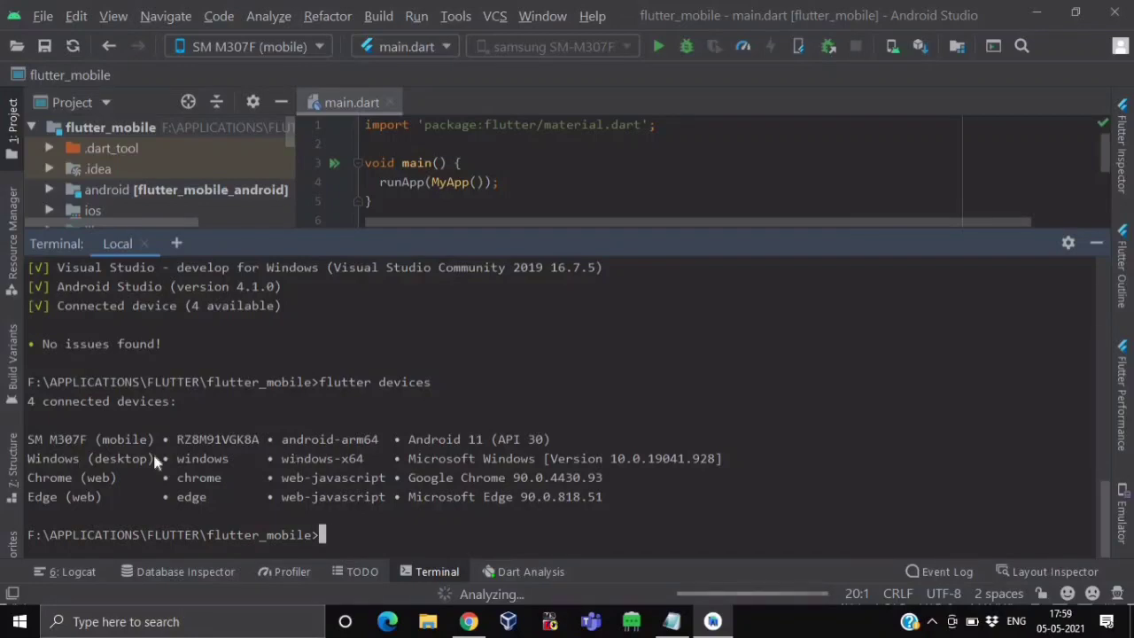
pyautogui.moveTo(411, 542)
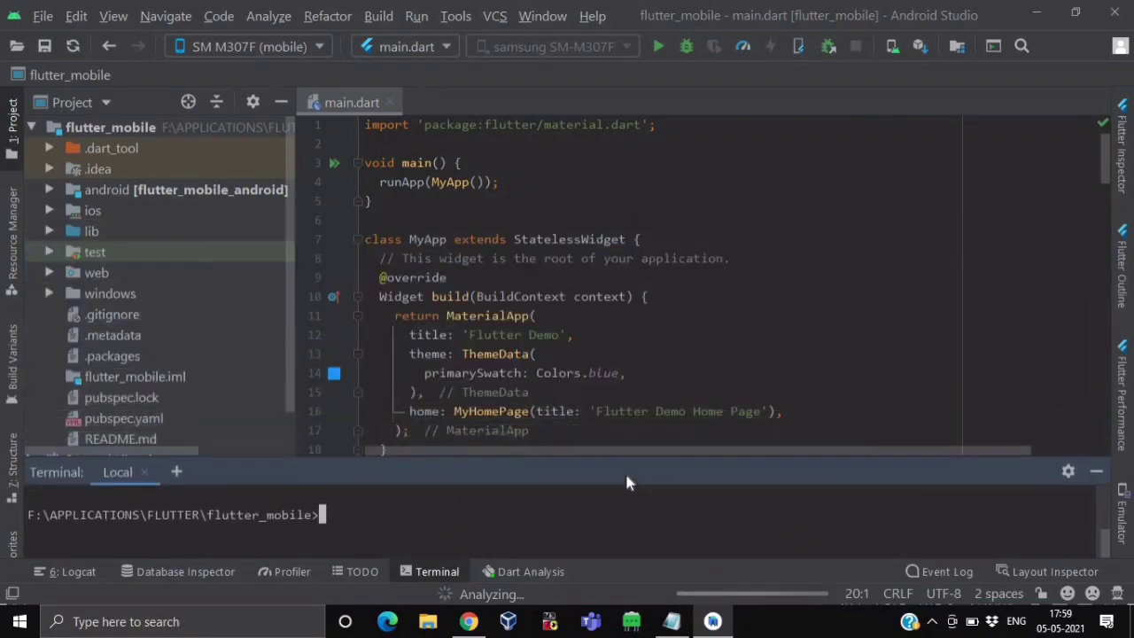
# Step: Choose Windows (desktop) as the run target in the device selector
pyautogui.click(248, 46)
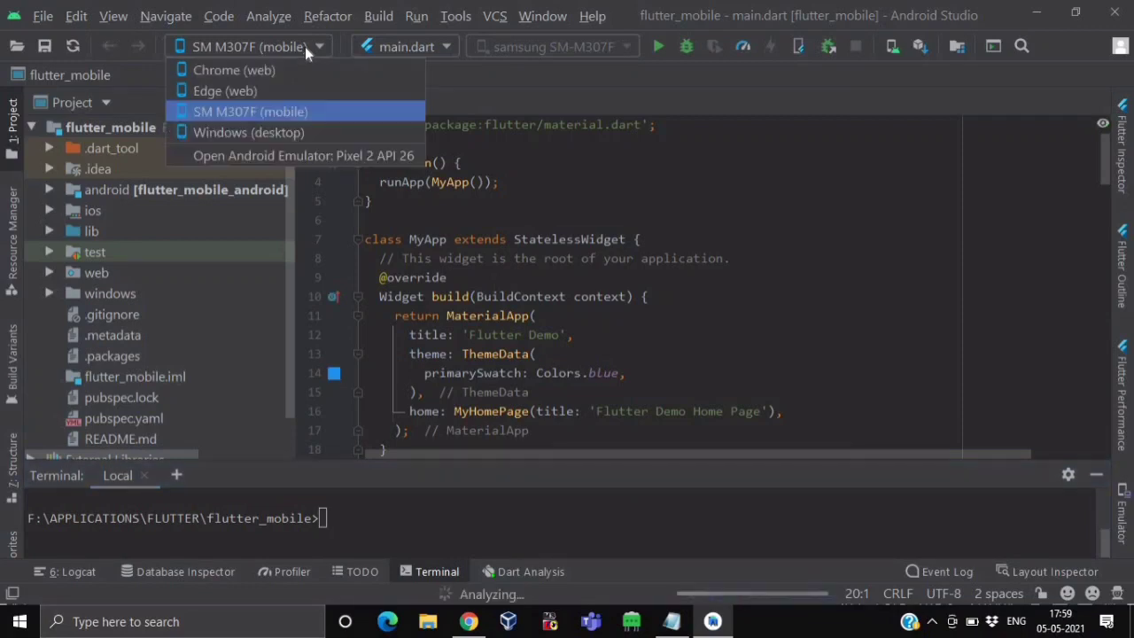
pyautogui.moveTo(248, 131)
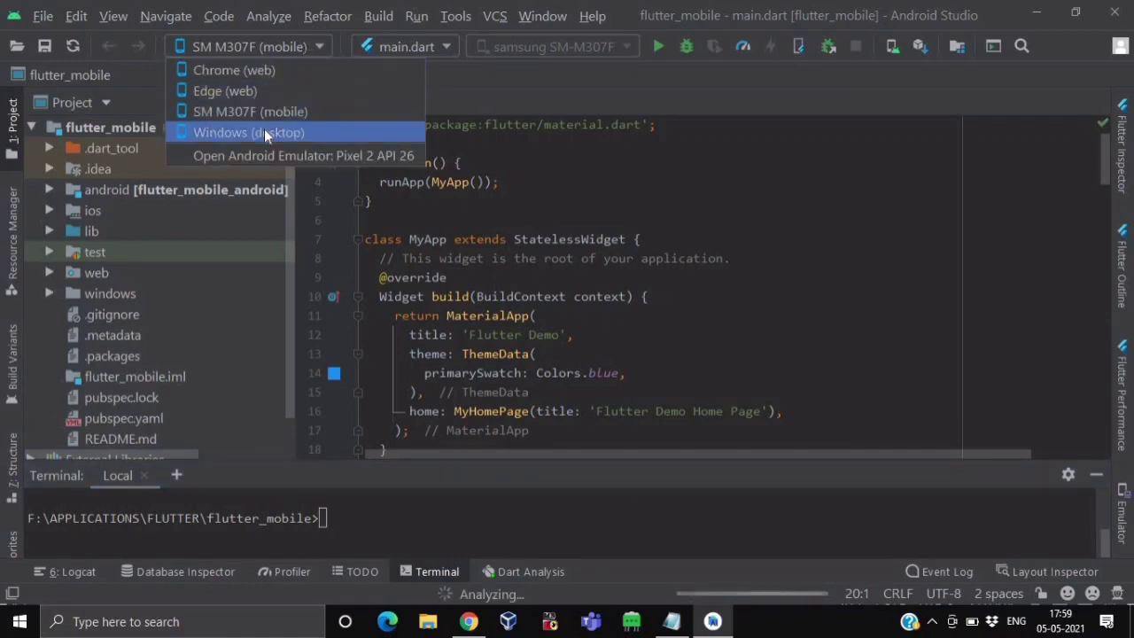
pyautogui.click(248, 131)
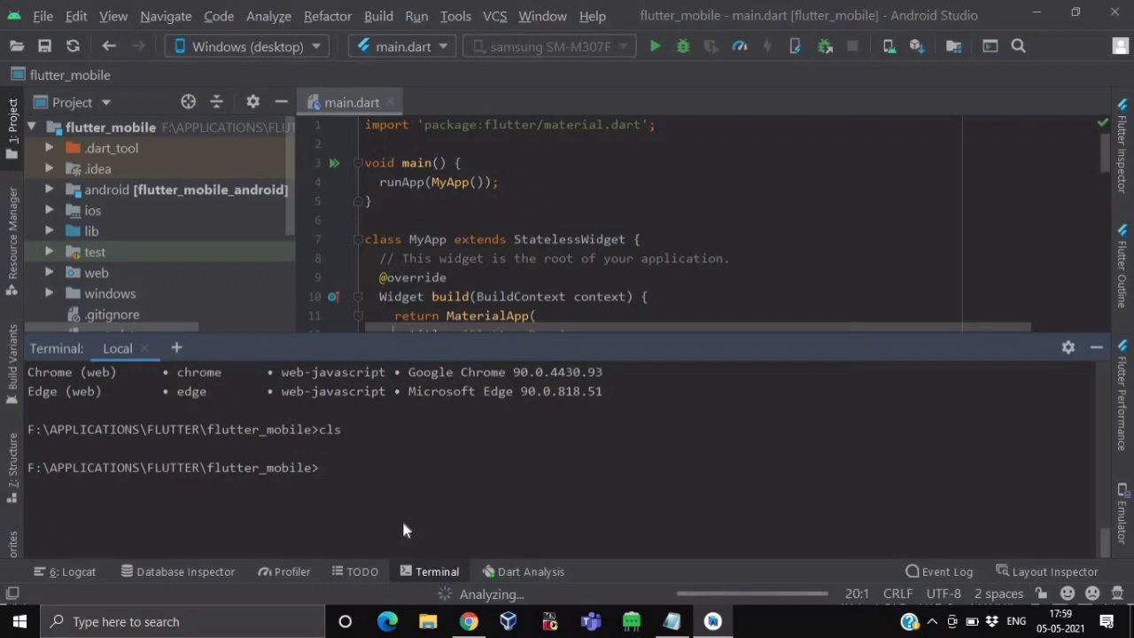
pyautogui.write('flutter')
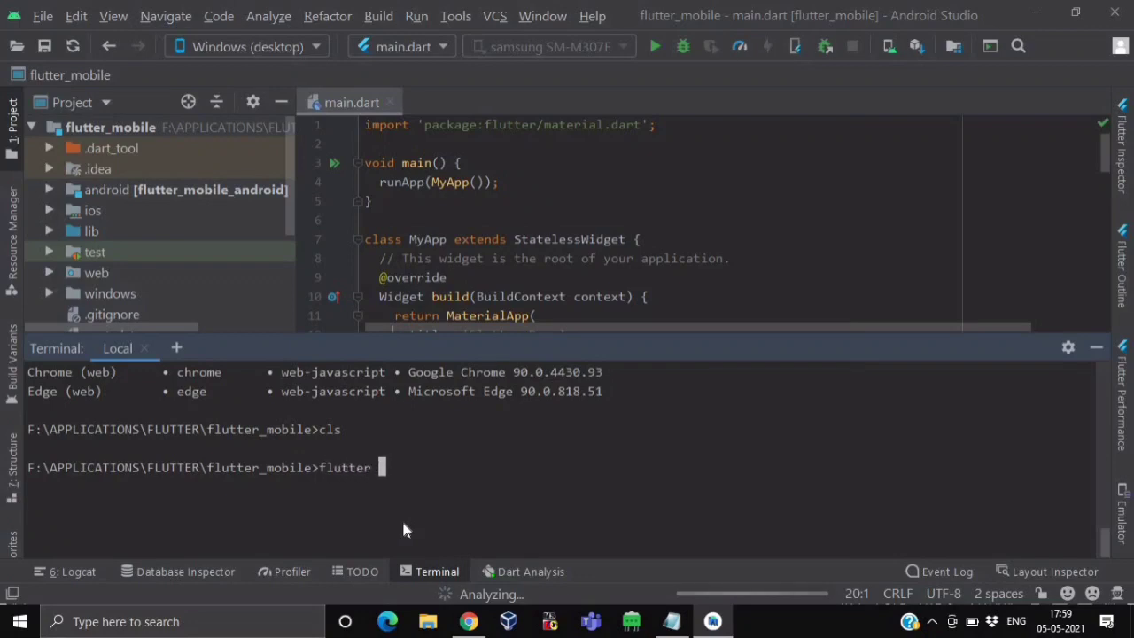
pyautogui.write('run -')
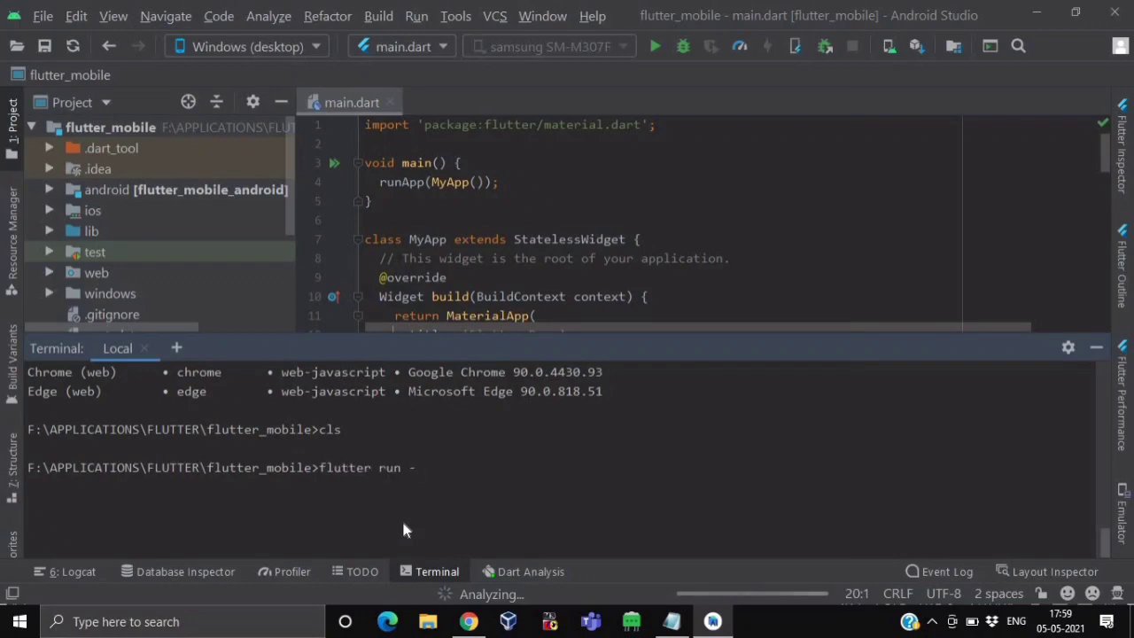
pyautogui.write('d')
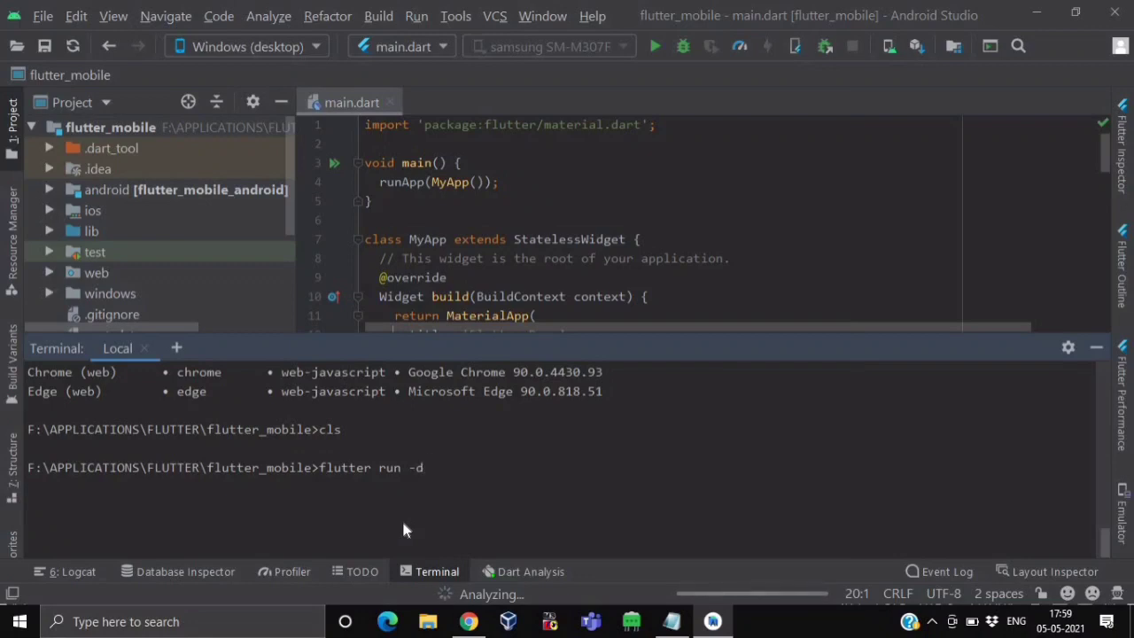
pyautogui.write('win')
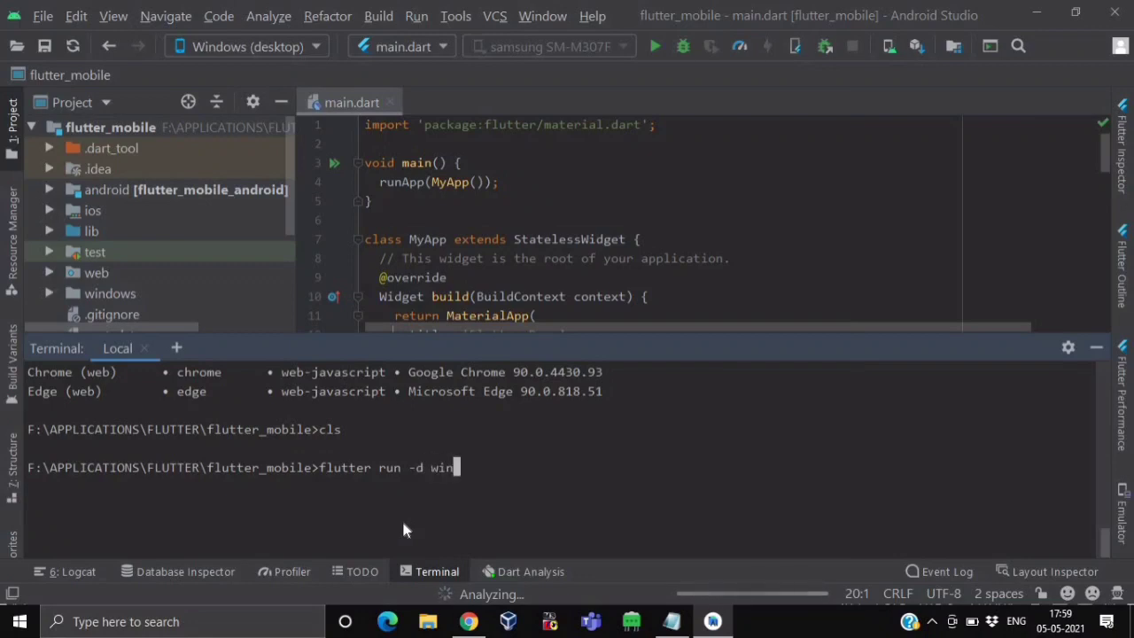
pyautogui.write('dows')
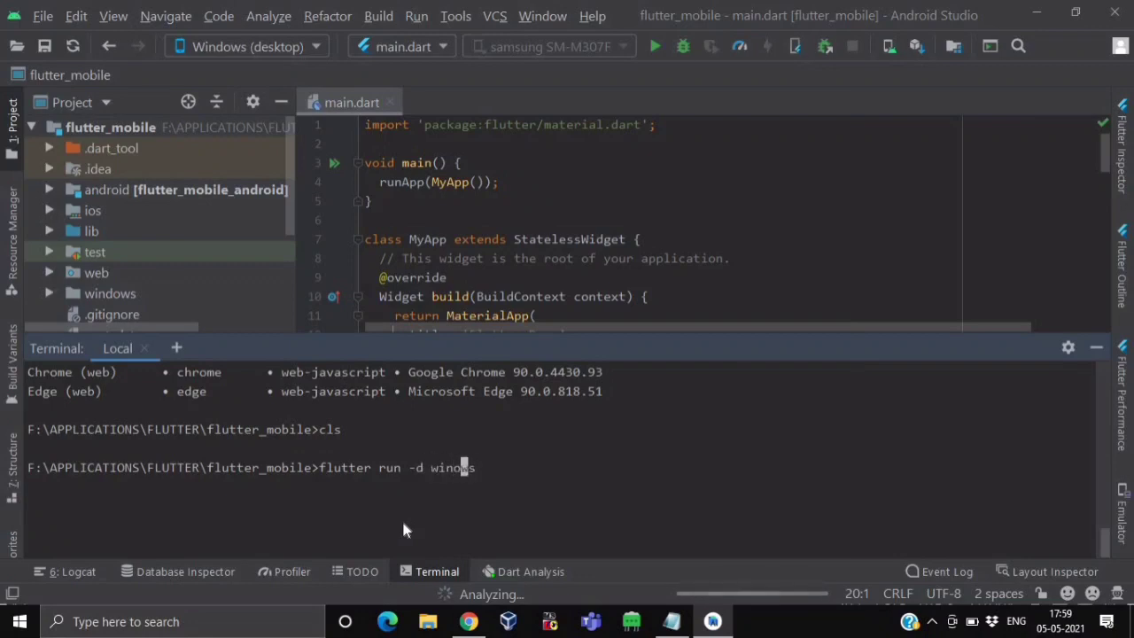
pyautogui.moveTo(617, 79)
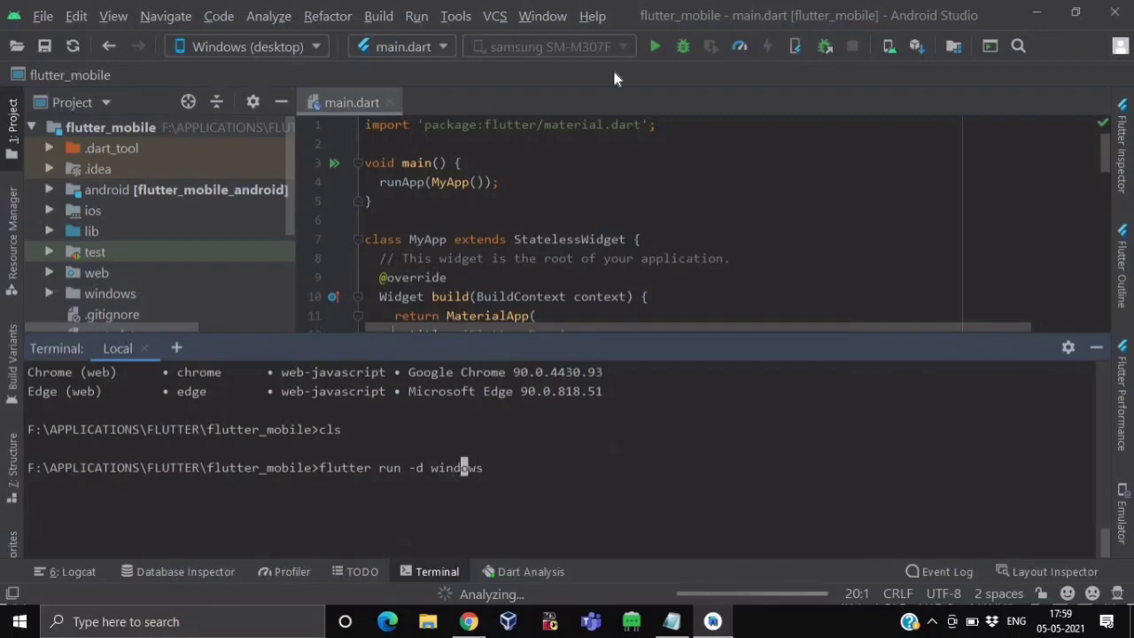
pyautogui.moveTo(655, 47)
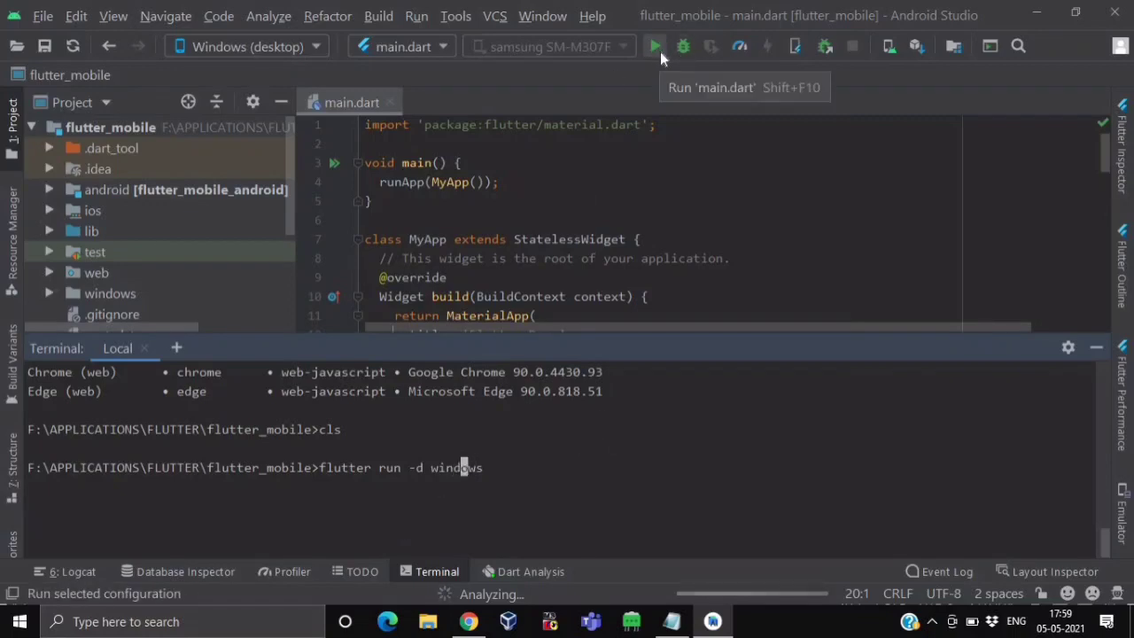
pyautogui.moveTo(494, 474)
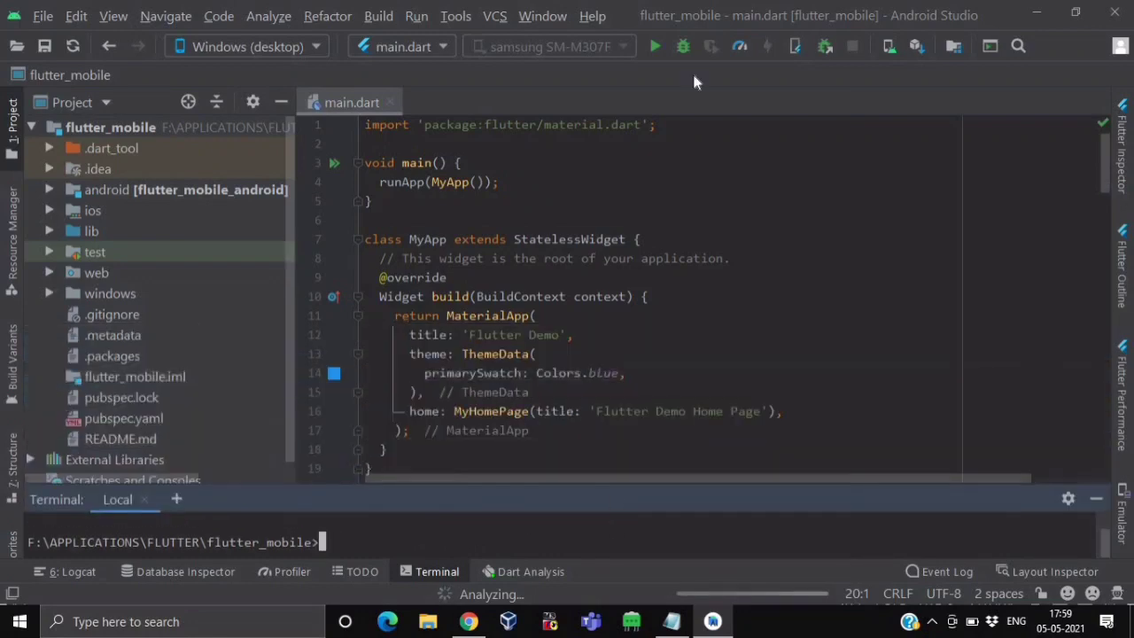
pyautogui.moveTo(655, 46)
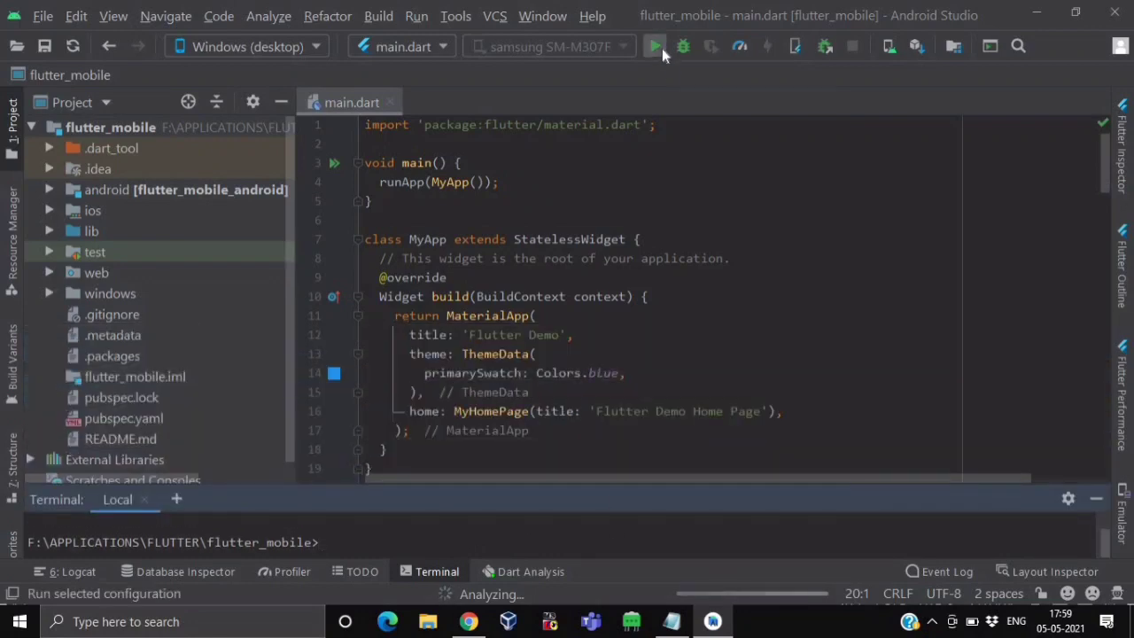
# Step: Run main.dart so the Flutter counter app launches as a Windows desktop window
pyautogui.click(655, 46)
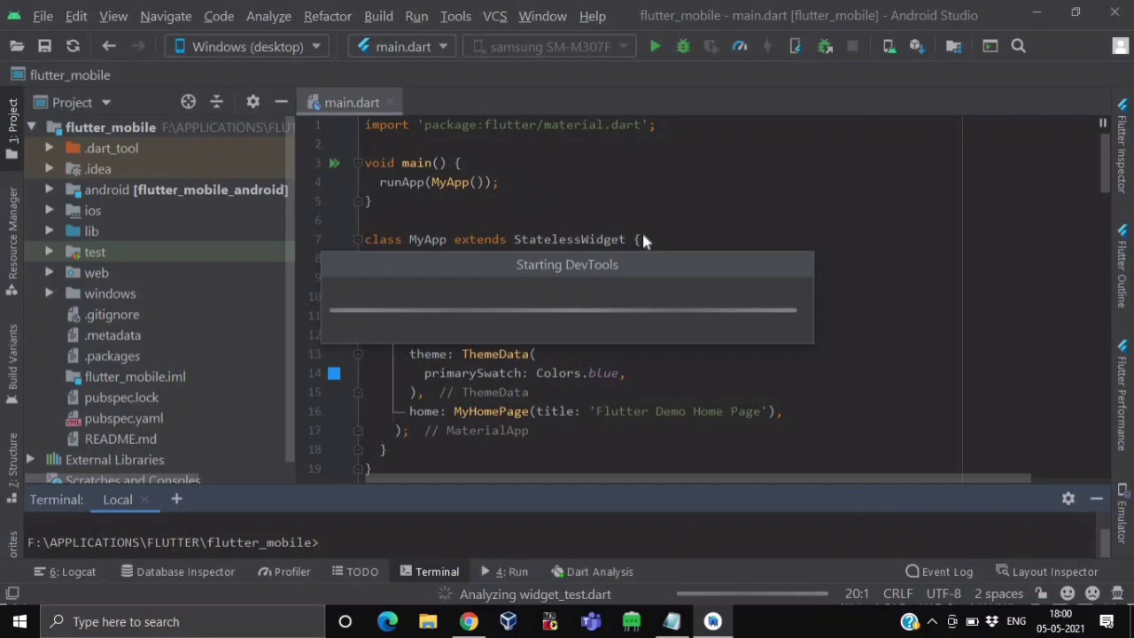
pyautogui.click(656, 46)
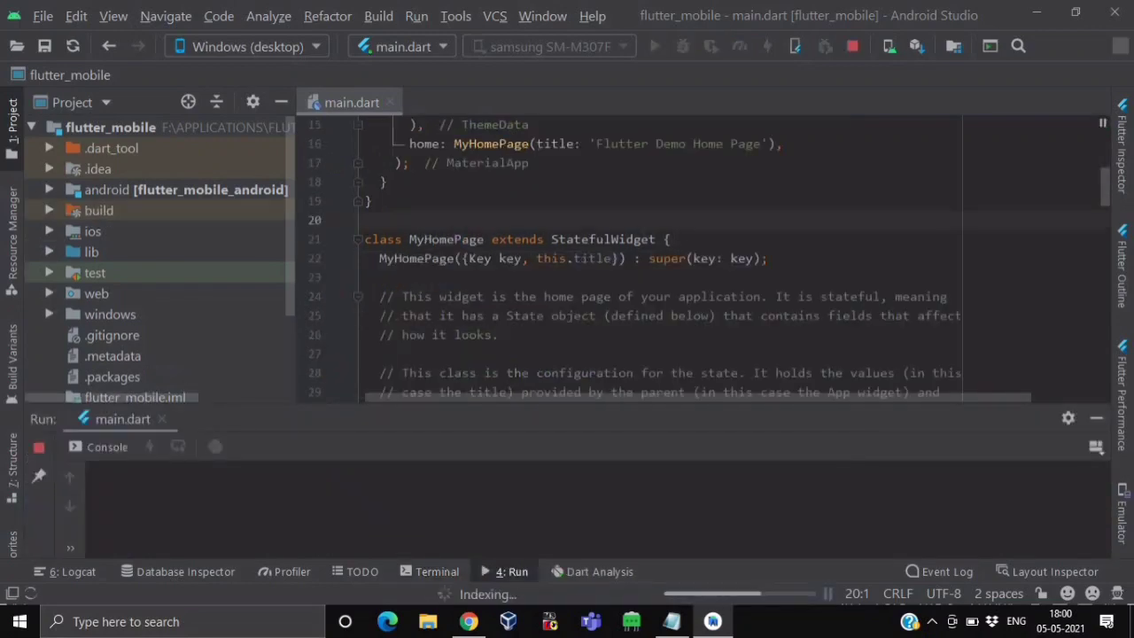
pyautogui.click(653, 46)
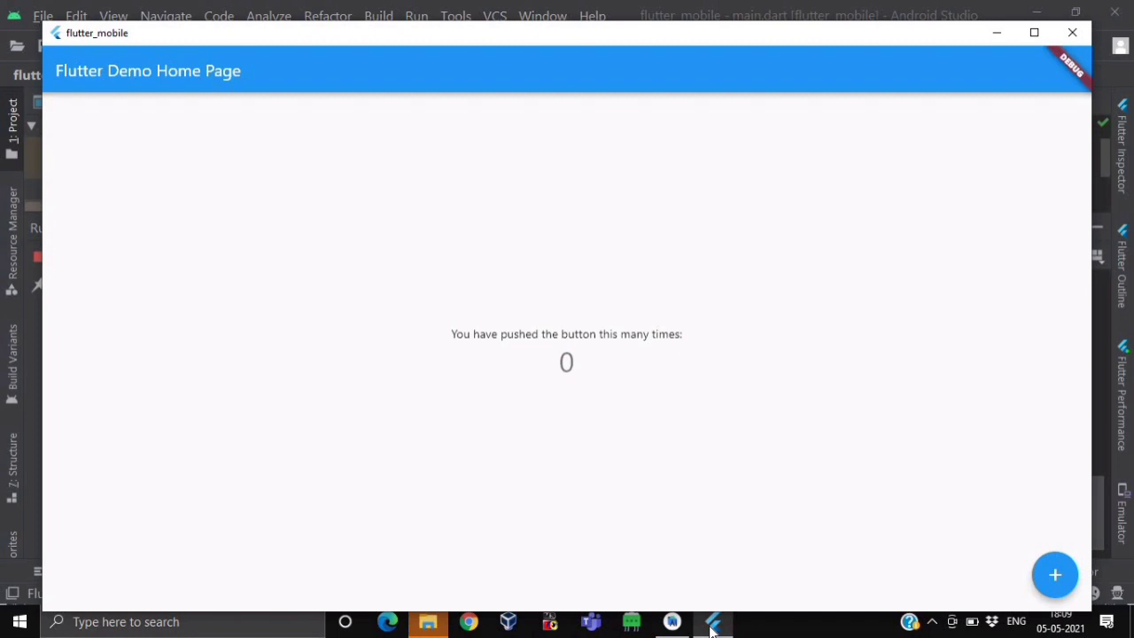
pyautogui.moveTo(801, 399)
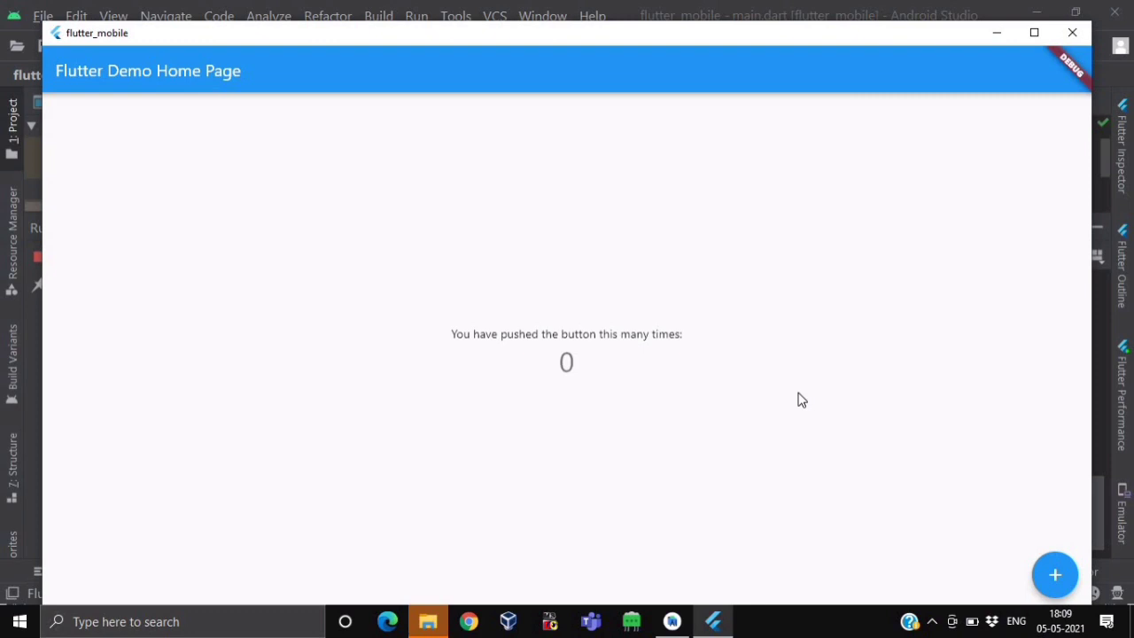
pyautogui.moveTo(865, 346)
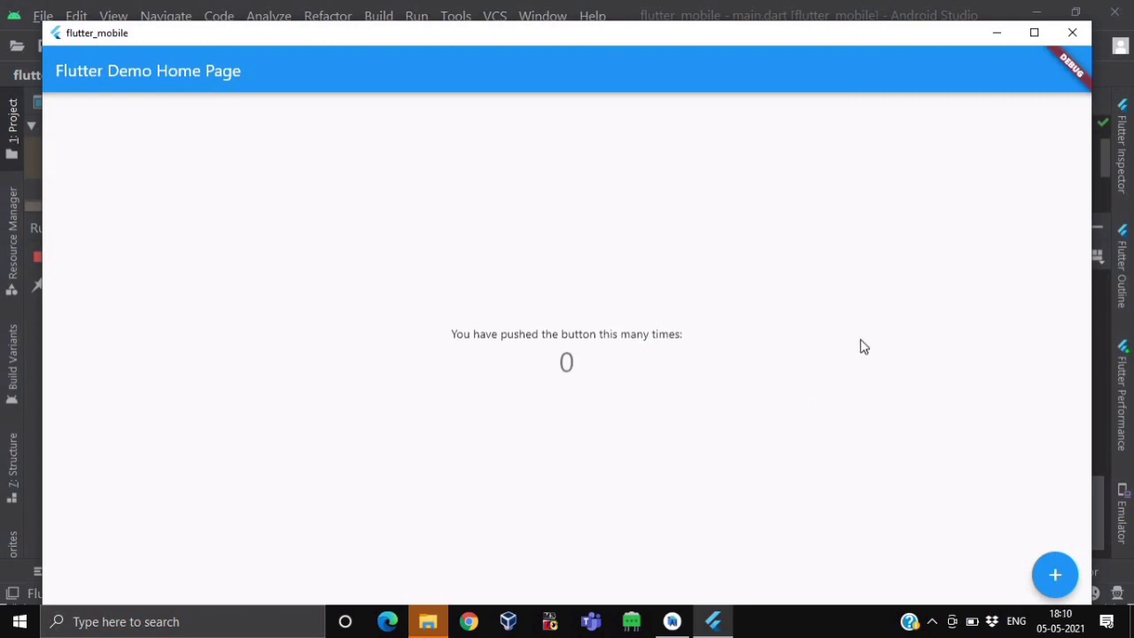
pyautogui.moveTo(931, 319)
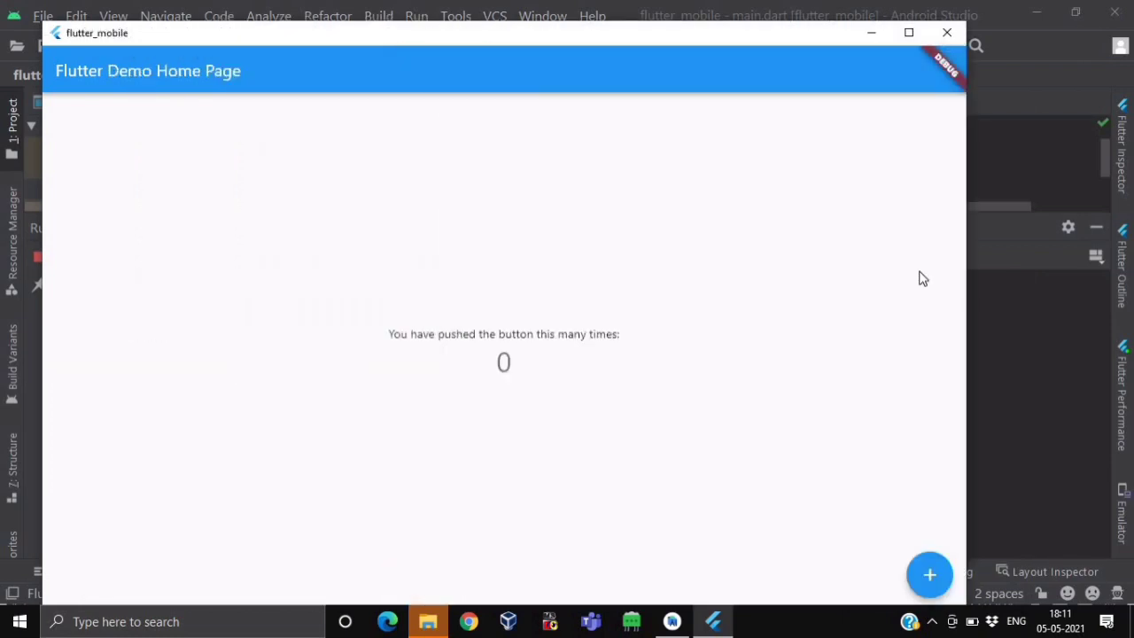
pyautogui.moveTo(928, 574)
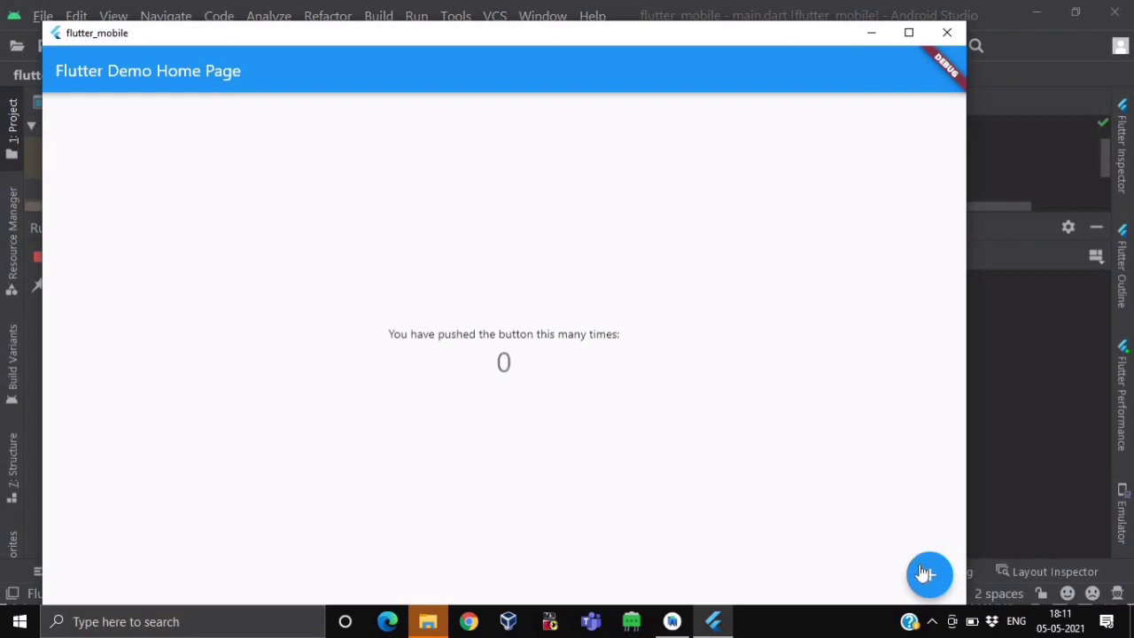
pyautogui.moveTo(928, 581)
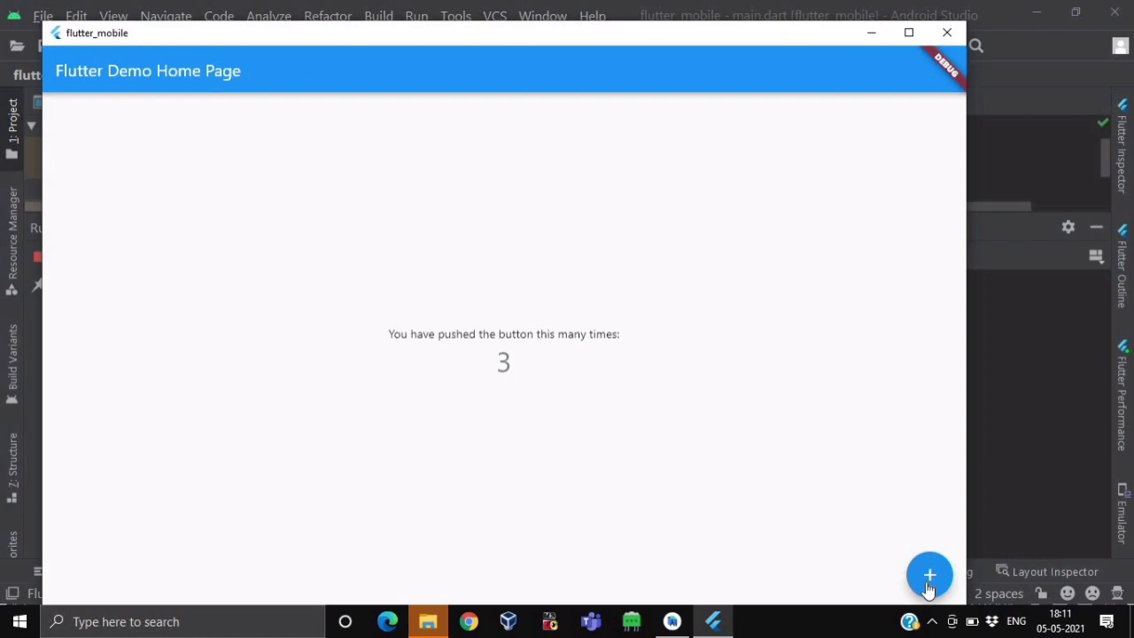
# Step: Press the floating + button repeatedly until the desktop counter reads 31
pyautogui.click(929, 574)
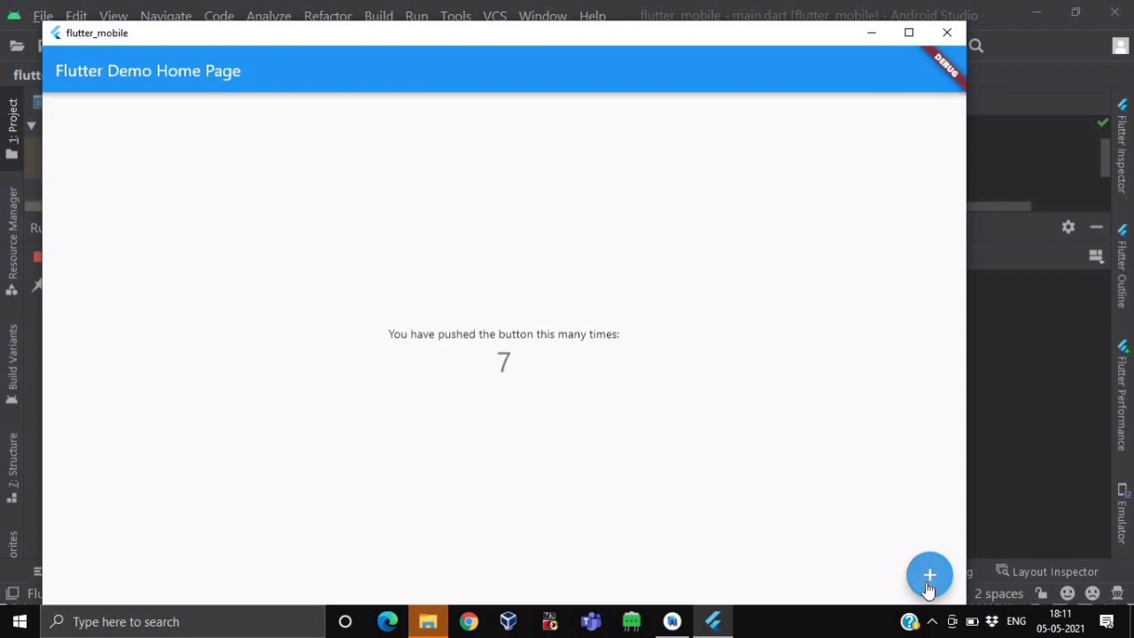
pyautogui.click(928, 574)
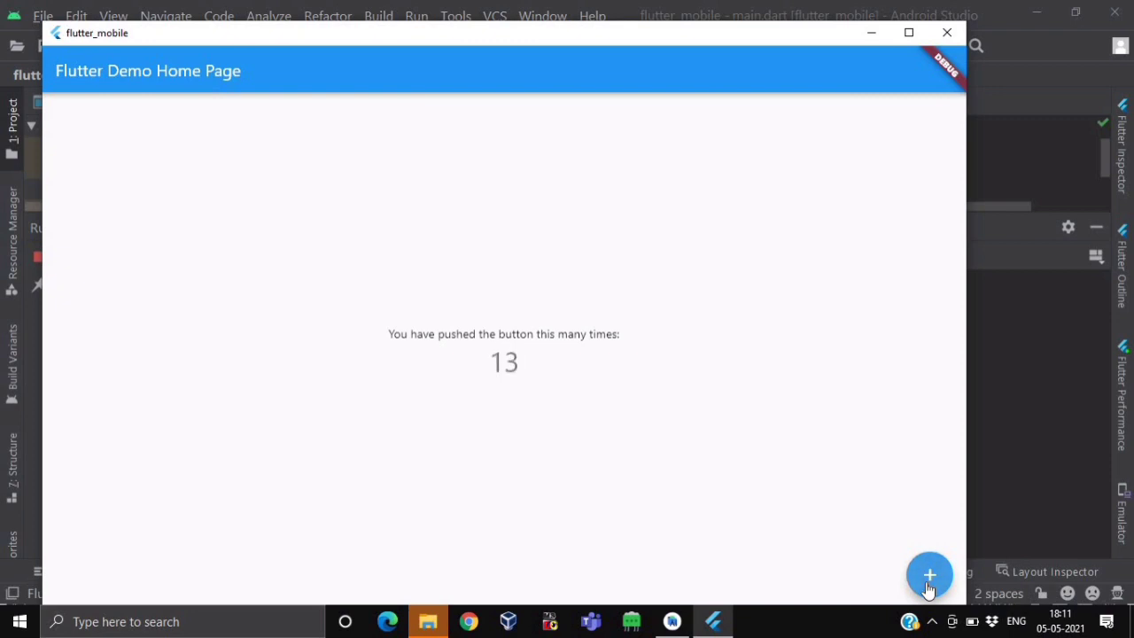
pyautogui.click(928, 574)
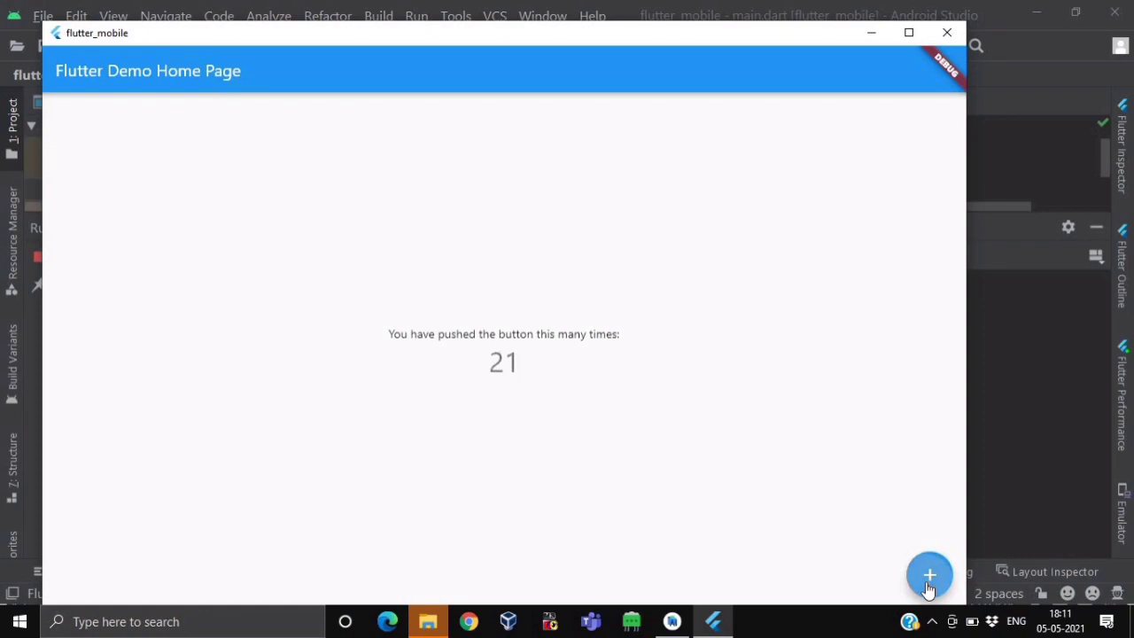
pyautogui.click(928, 574)
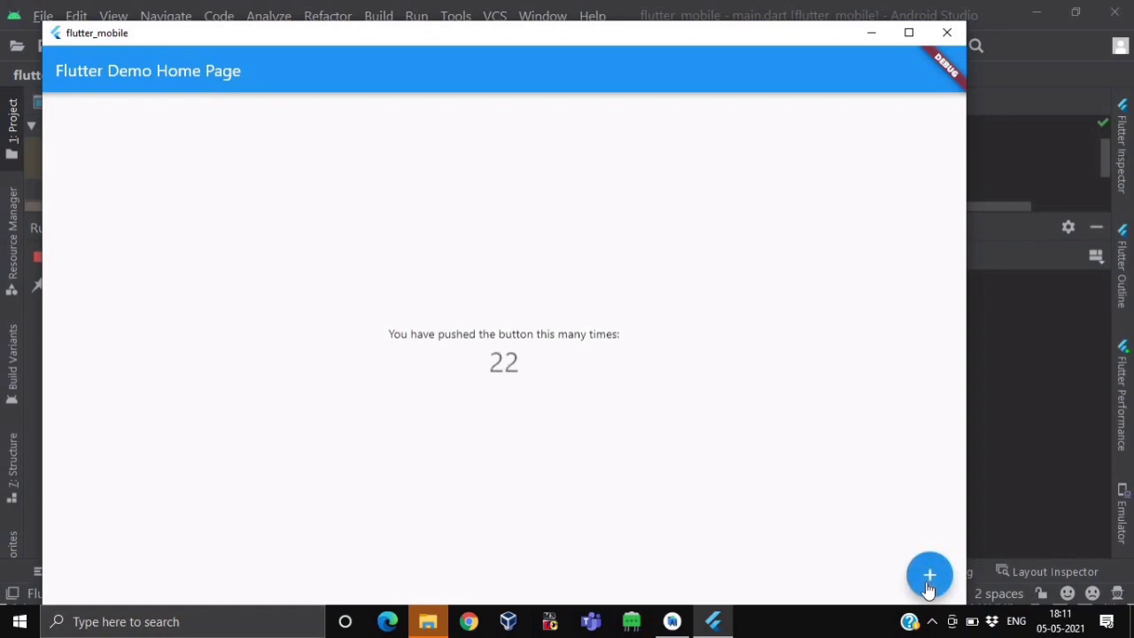
pyautogui.click(929, 574)
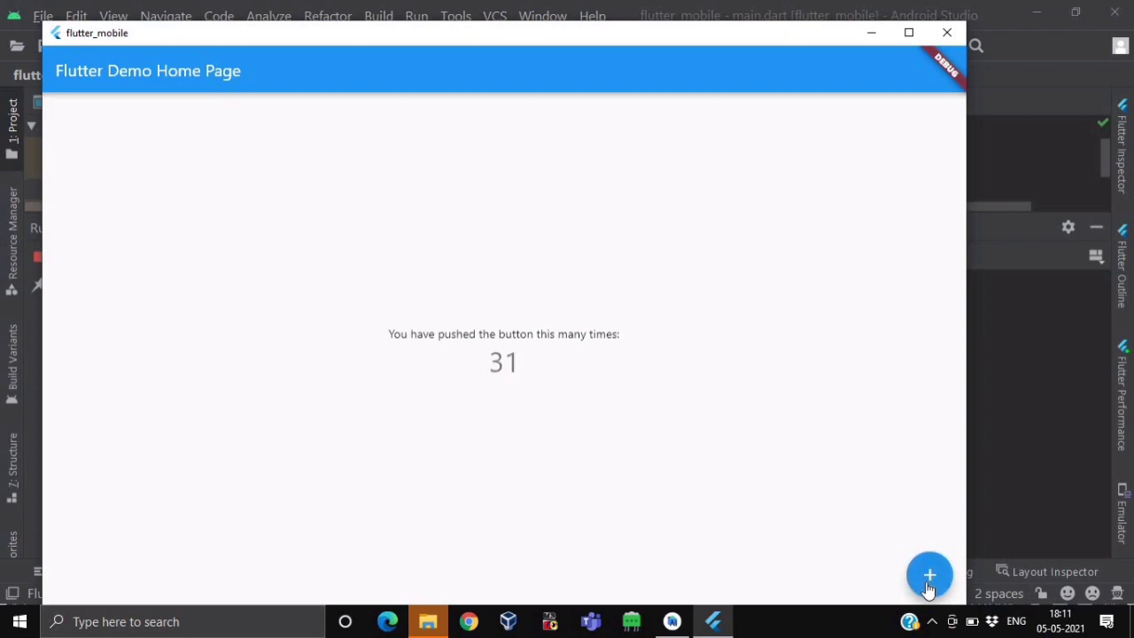